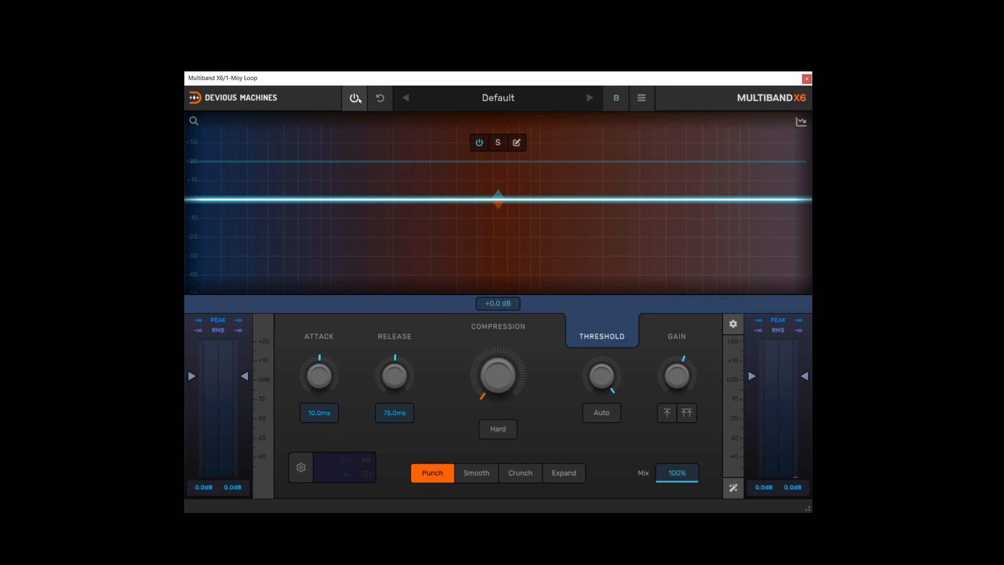
mouse_move(378, 99)
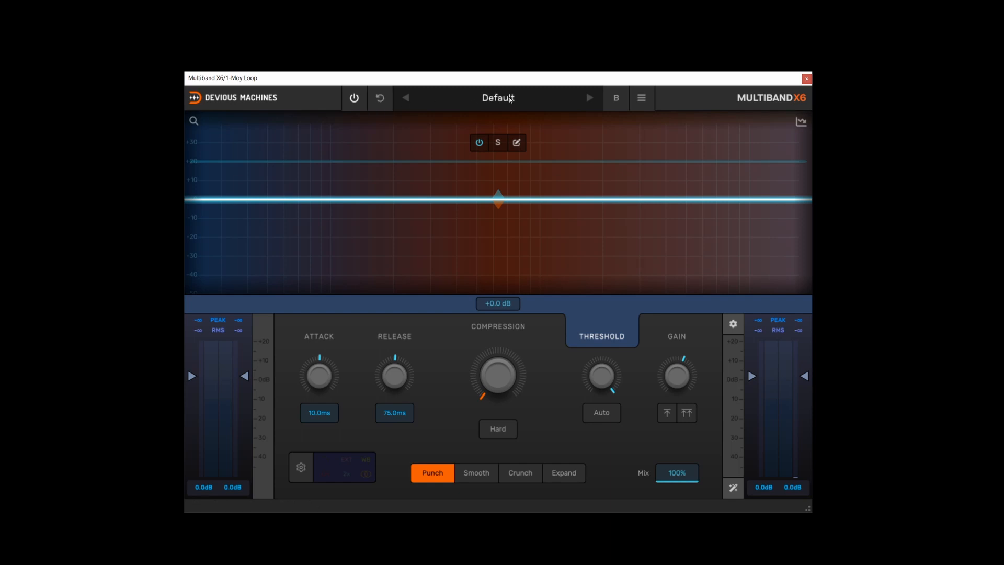
Step: Browse the factory preset categories, then switch to variation B and back to variation A
left_click(498, 97)
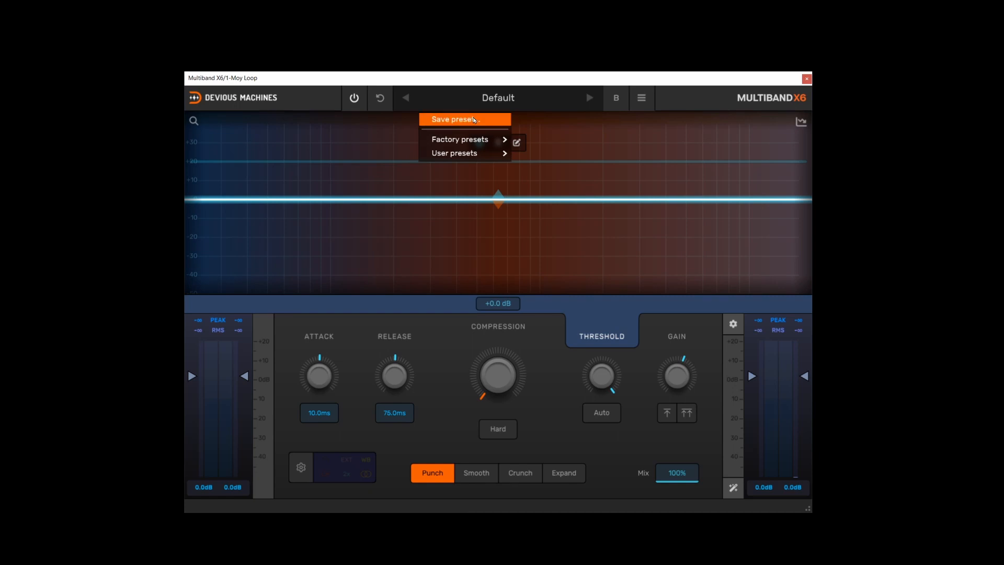
left_click(460, 139)
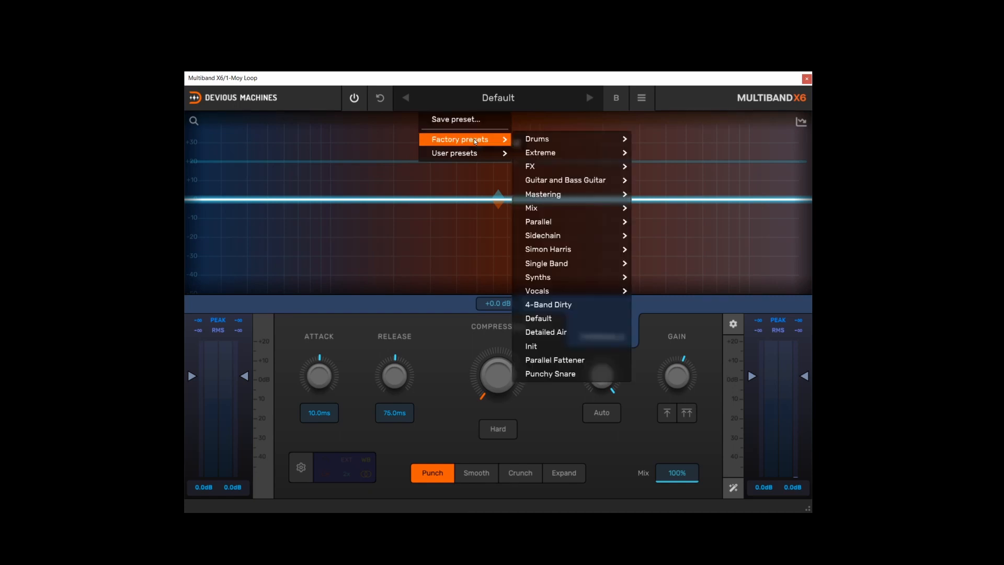
mouse_move(455, 152)
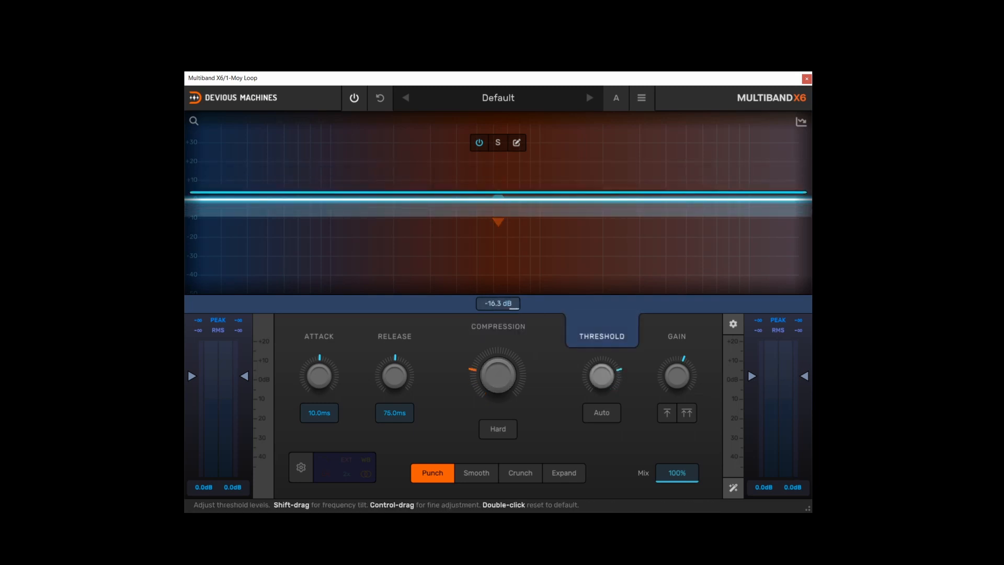
left_click(675, 336)
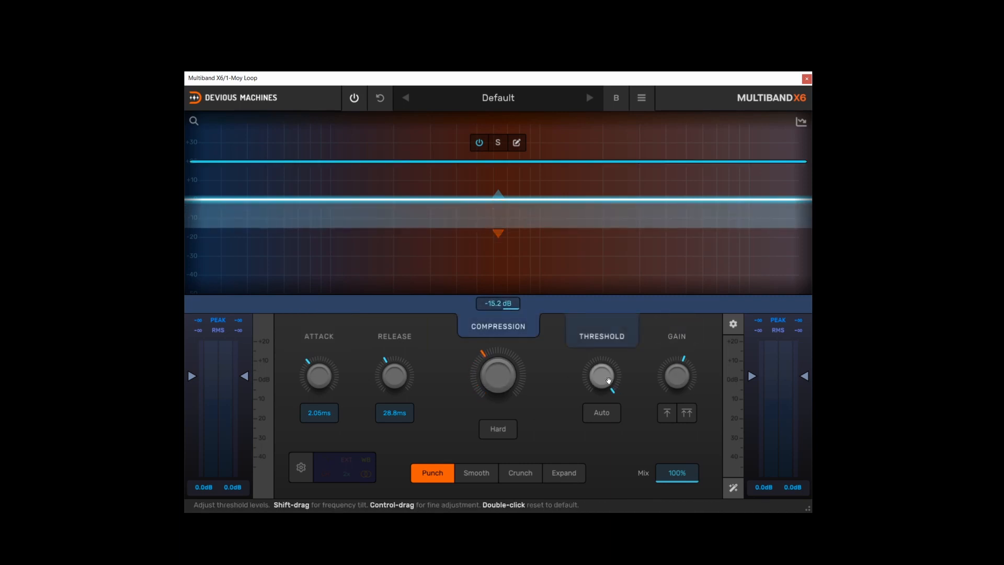
left_click(615, 97)
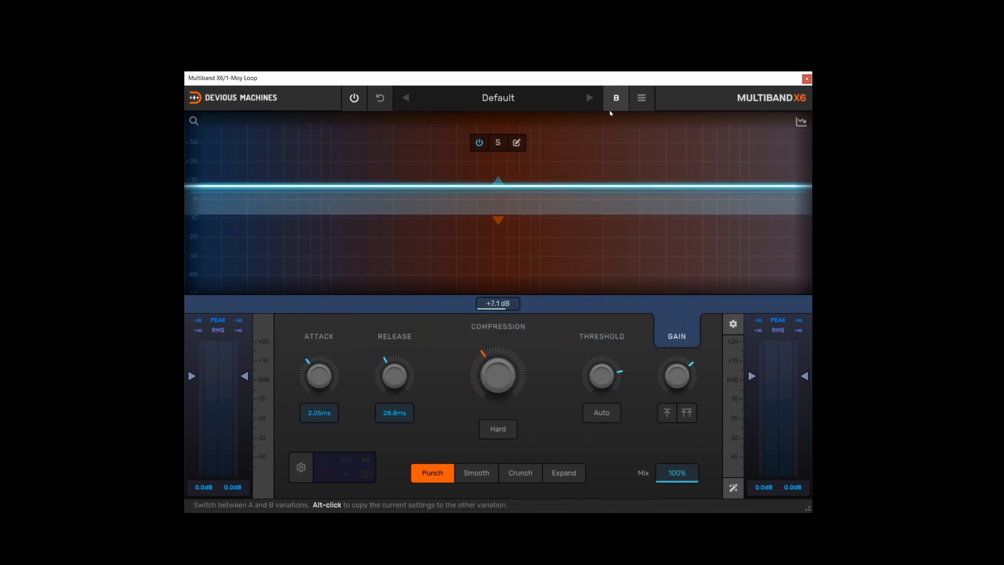
left_click(614, 97)
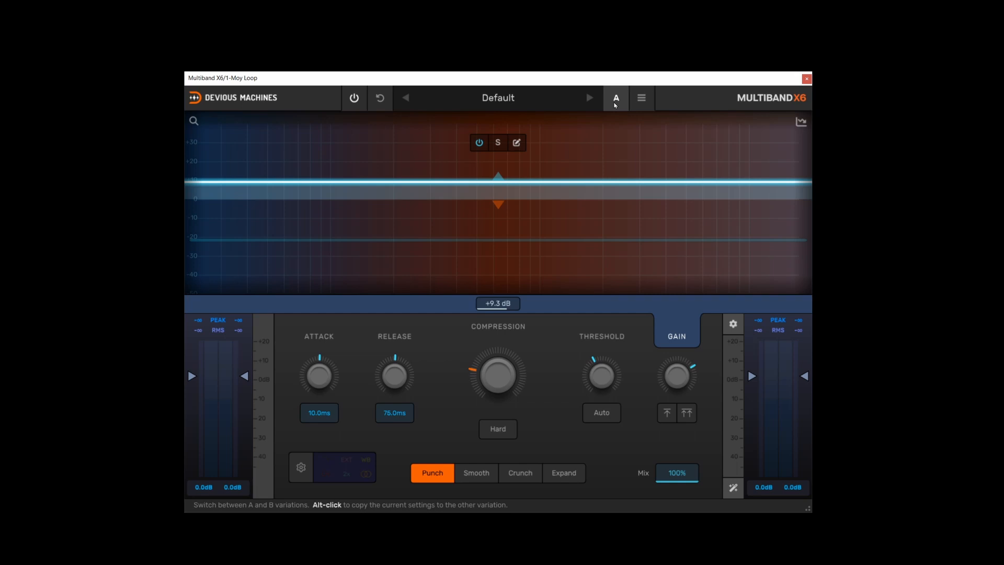
mouse_move(621, 105)
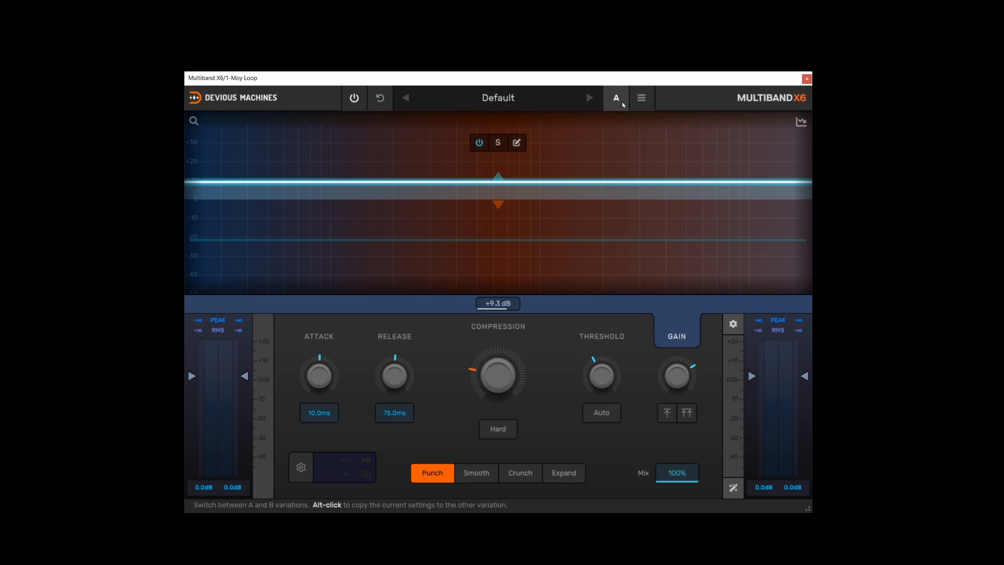
Step: Show the main menu with copy-to-B, manage presets, initialize, zoom and manual options
left_click(640, 97)
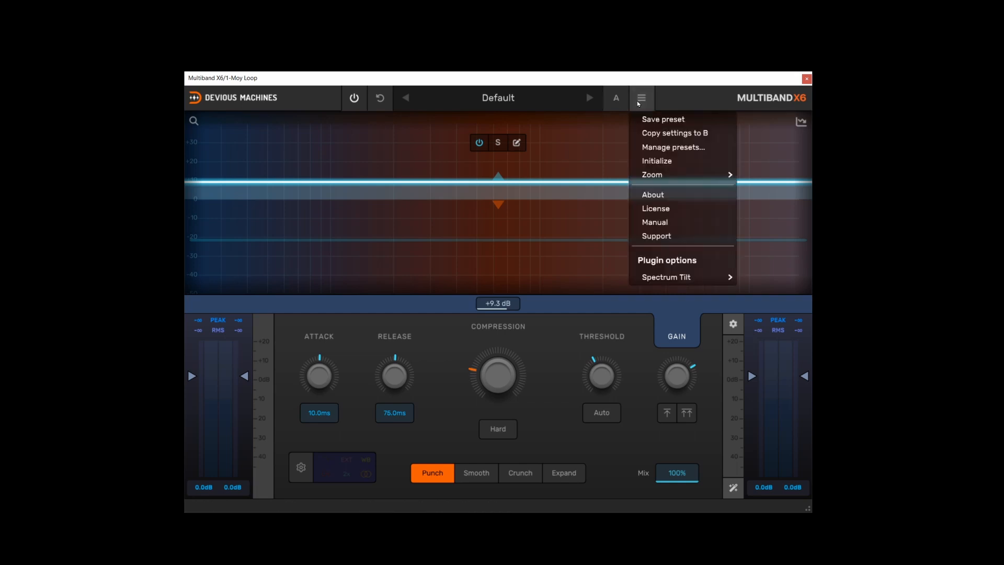
mouse_move(674, 132)
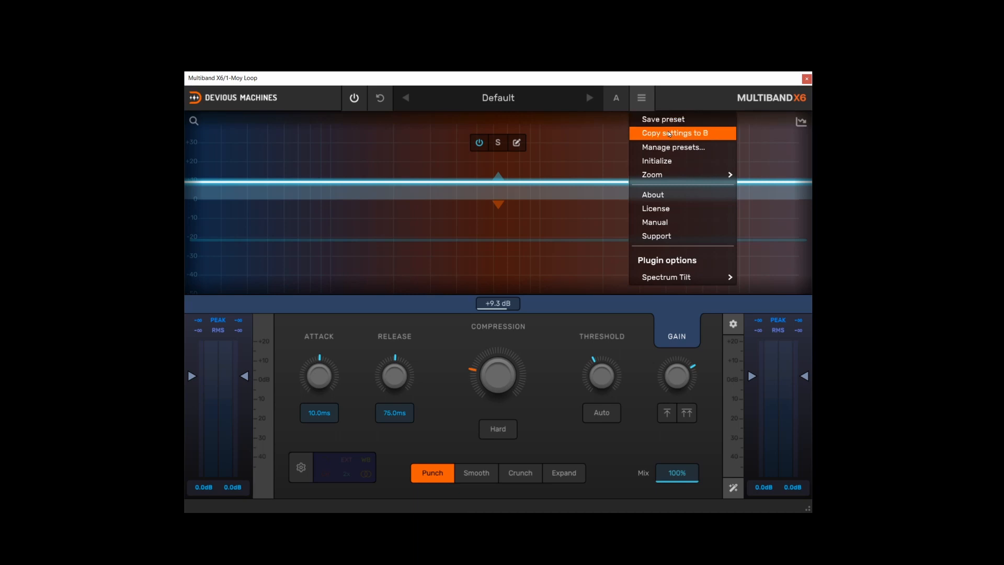
mouse_move(672, 147)
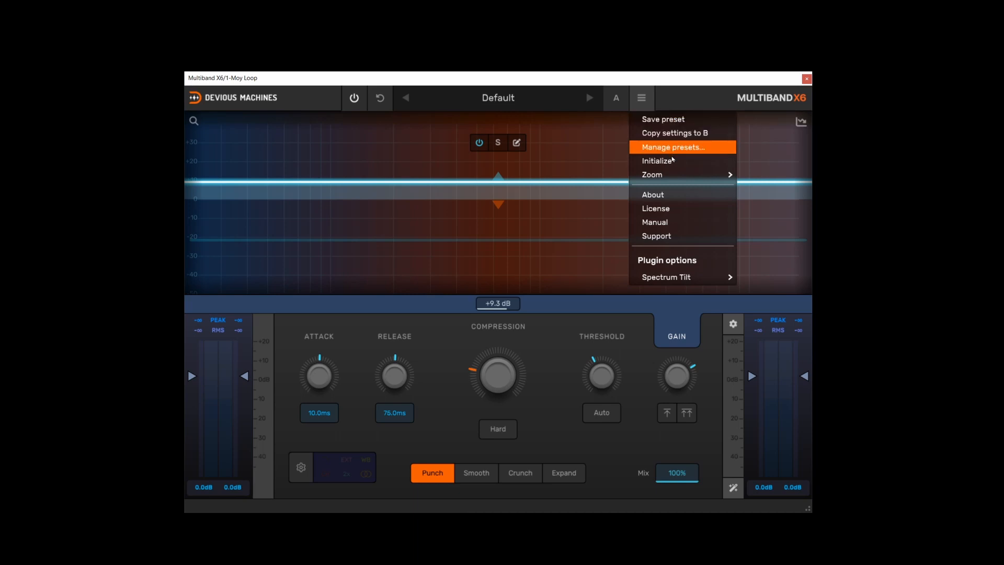
mouse_move(651, 175)
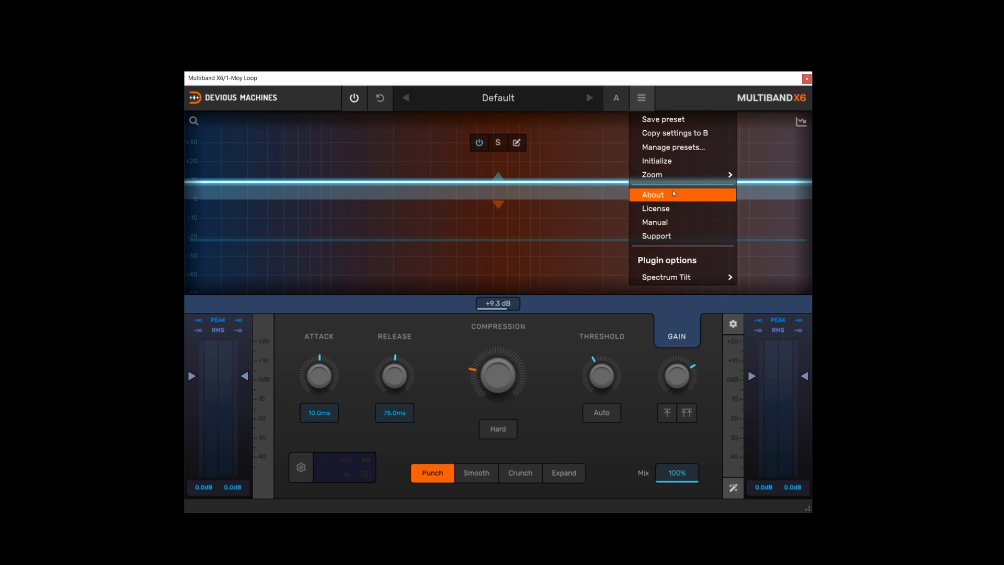
mouse_move(672, 221)
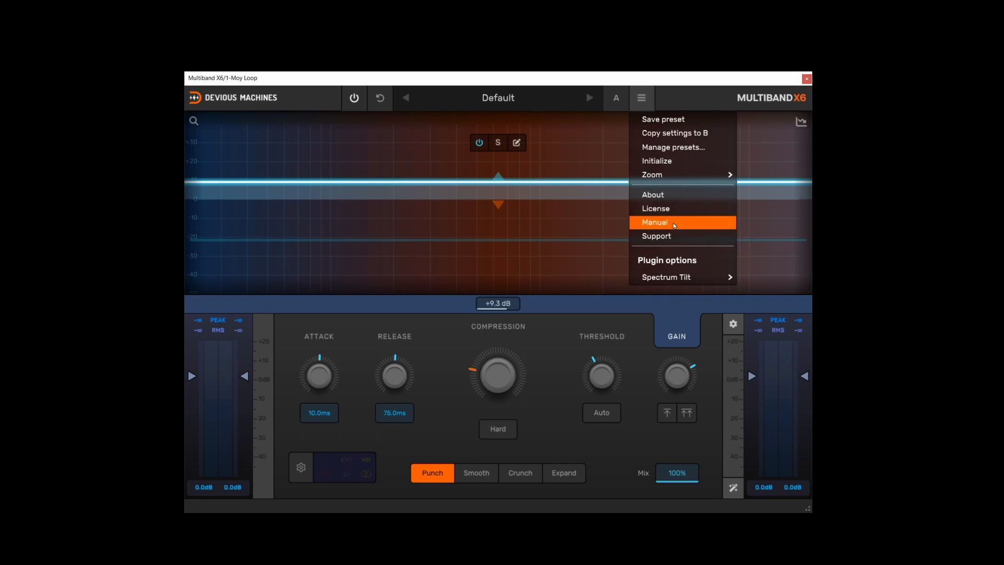
mouse_move(666, 276)
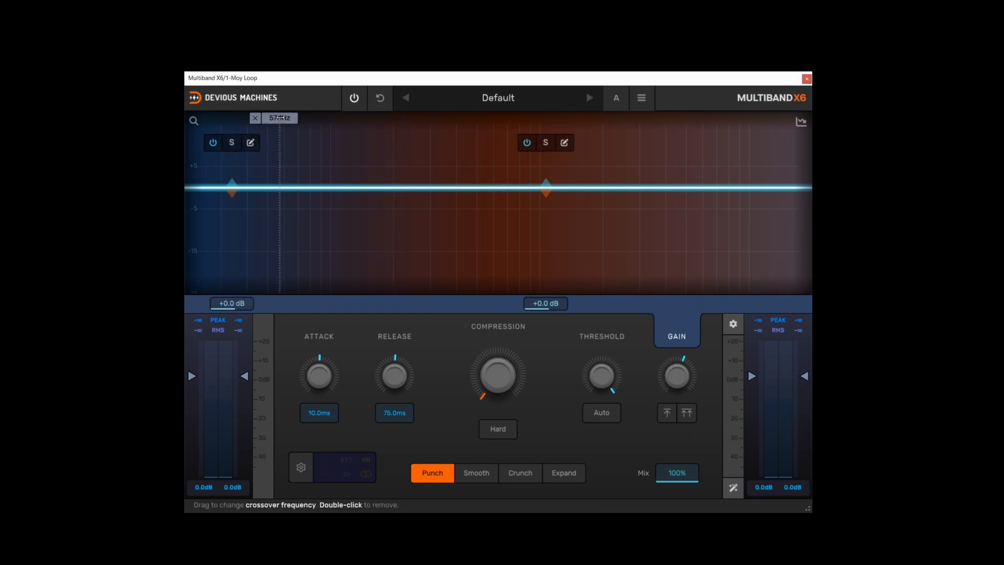
Step: Move the low crossover to 100 Hz, leaving bands split at 100 Hz and 2.5 kHz
left_click_drag(231, 190, 263, 189)
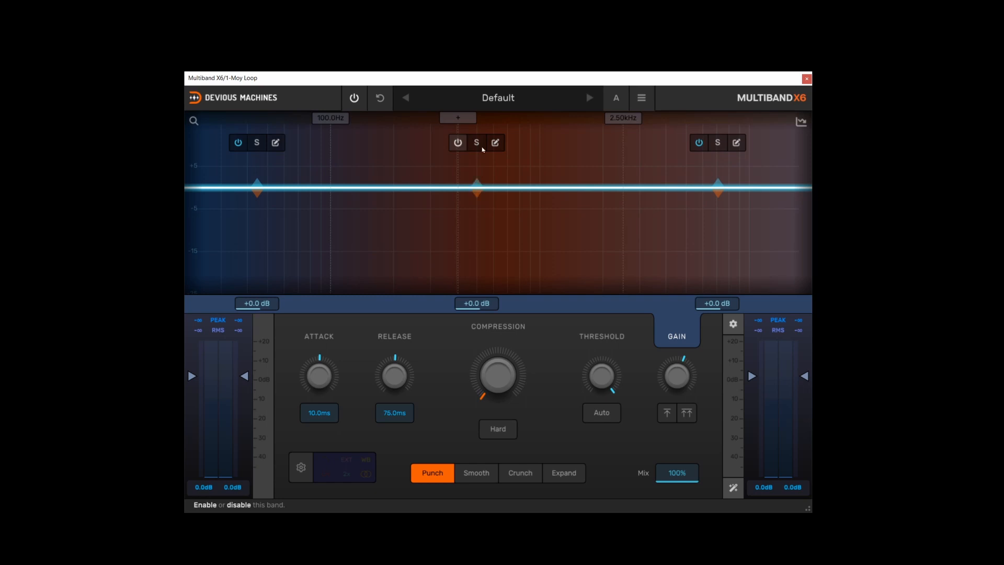
Step: Solo and unsolo the low band, then enter per-band editing on the mid and low bands
left_click(257, 142)
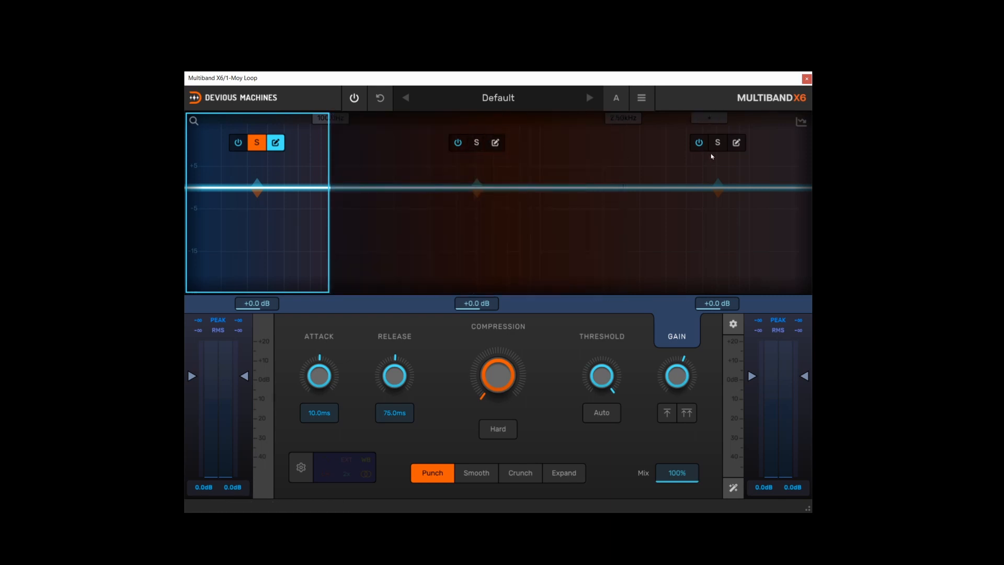
left_click(256, 142)
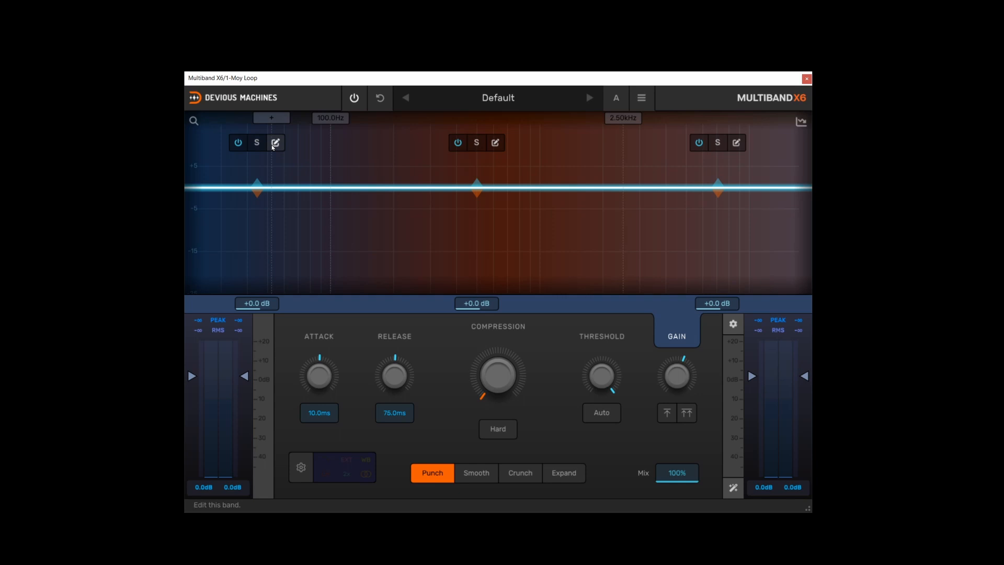
left_click(494, 142)
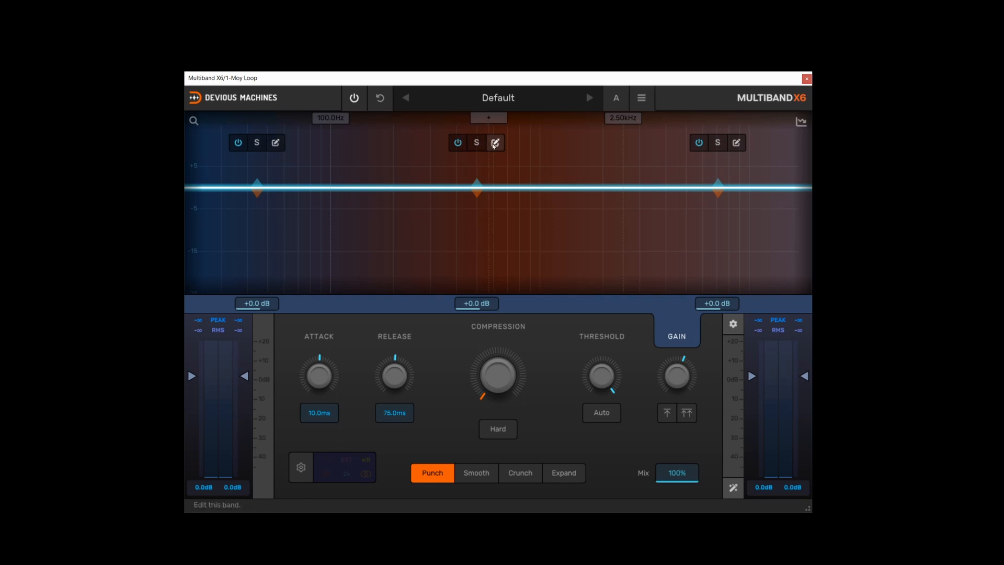
left_click(494, 142)
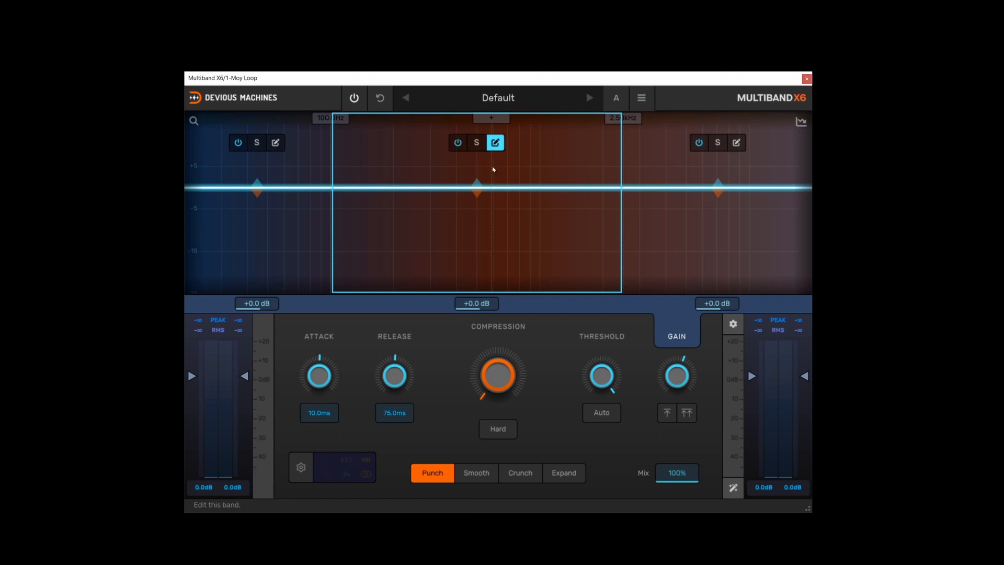
mouse_move(364, 380)
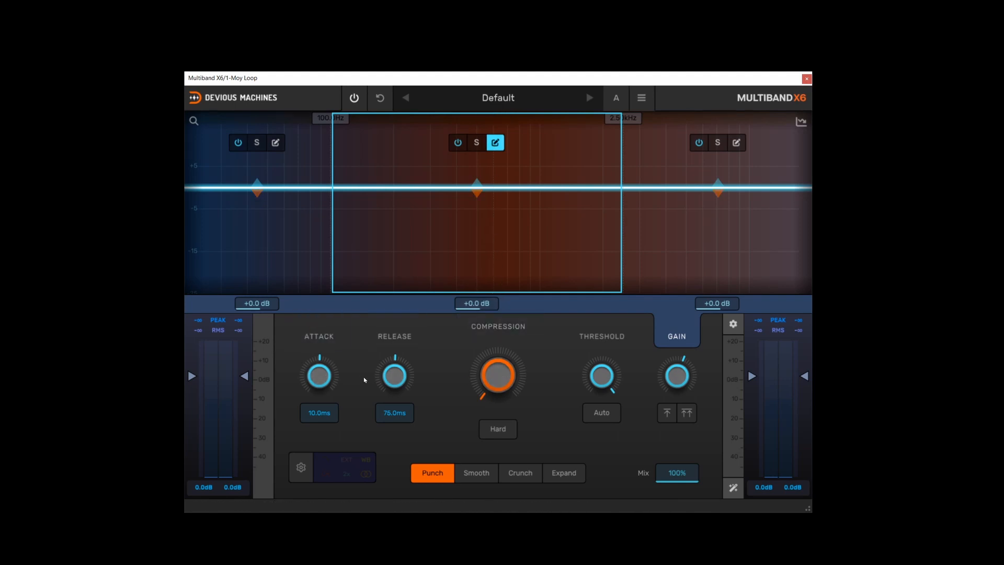
mouse_move(677, 377)
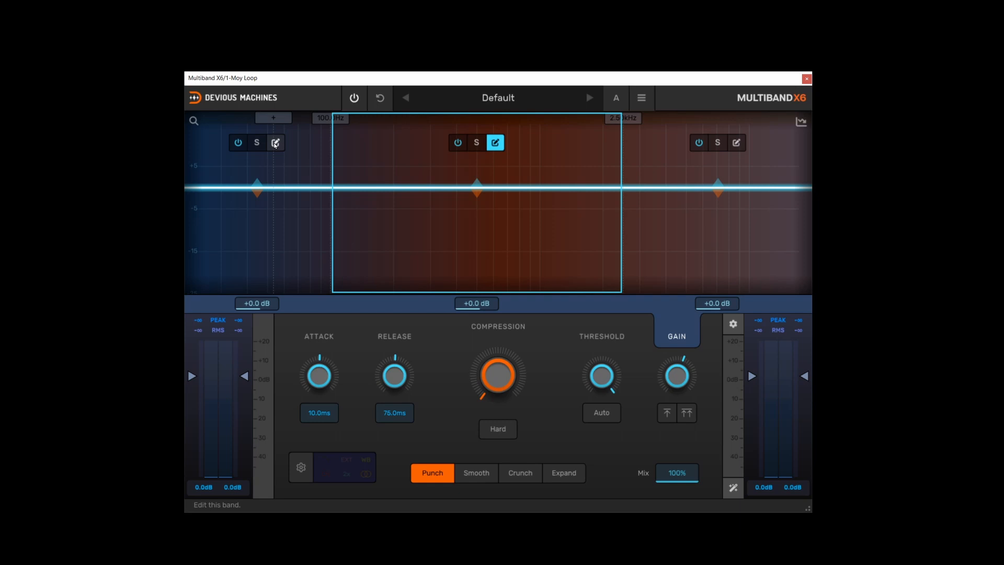
left_click(275, 142)
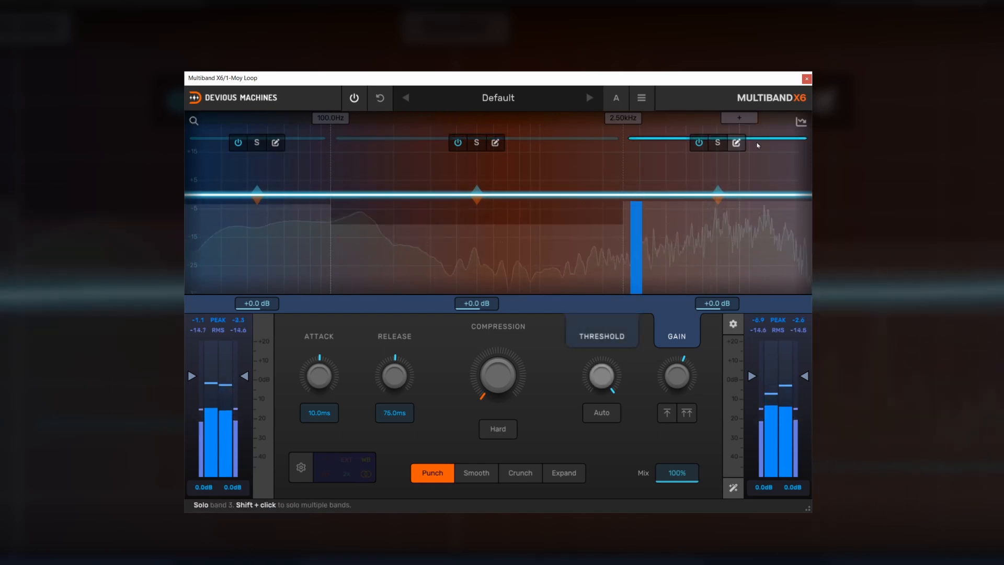
Step: Toggle the spectrum analyser on and off while trimming input to -11.0 dB and output to +7.9 dB
left_click(800, 121)
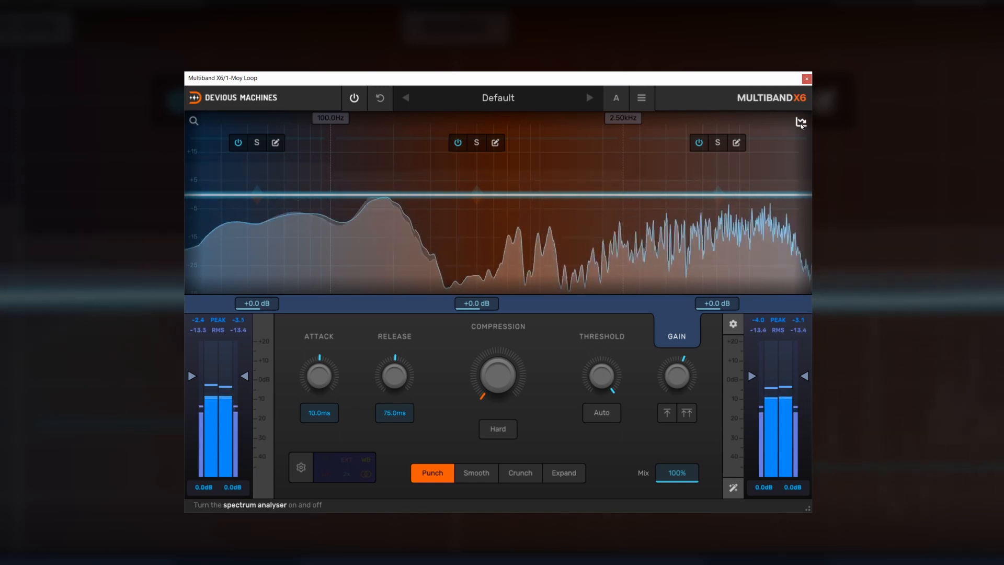
left_click(800, 122)
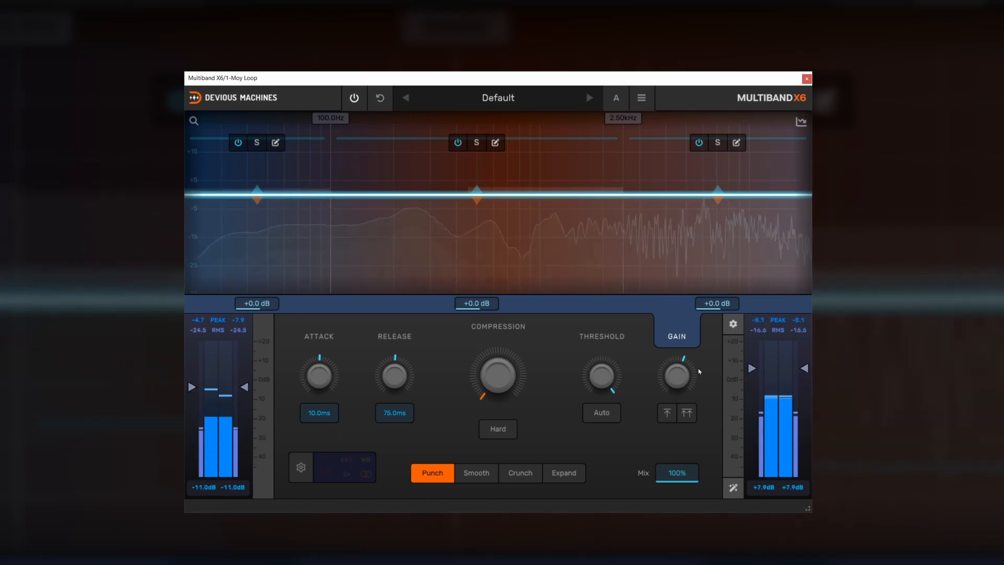
left_click(800, 121)
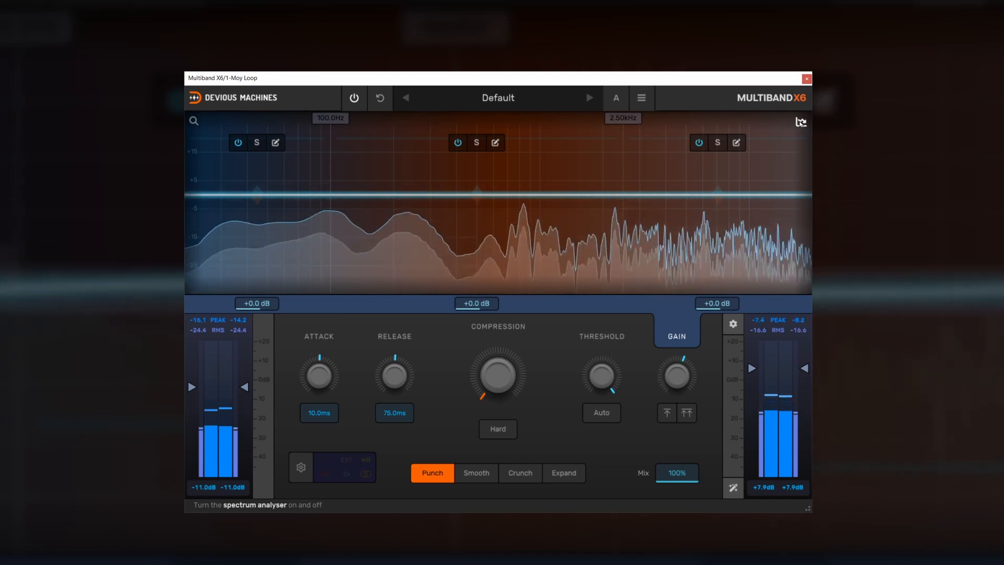
left_click(800, 122)
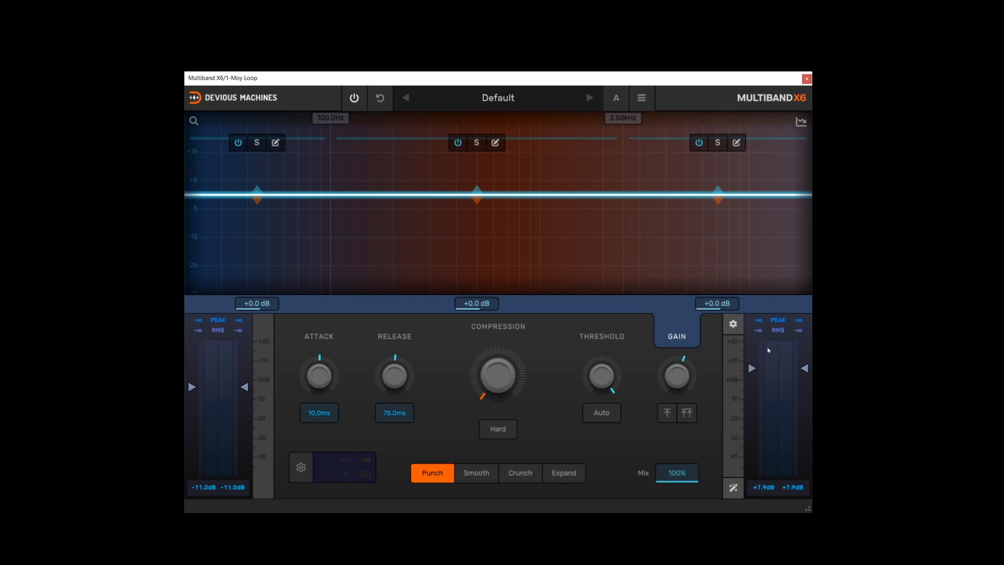
mouse_move(733, 324)
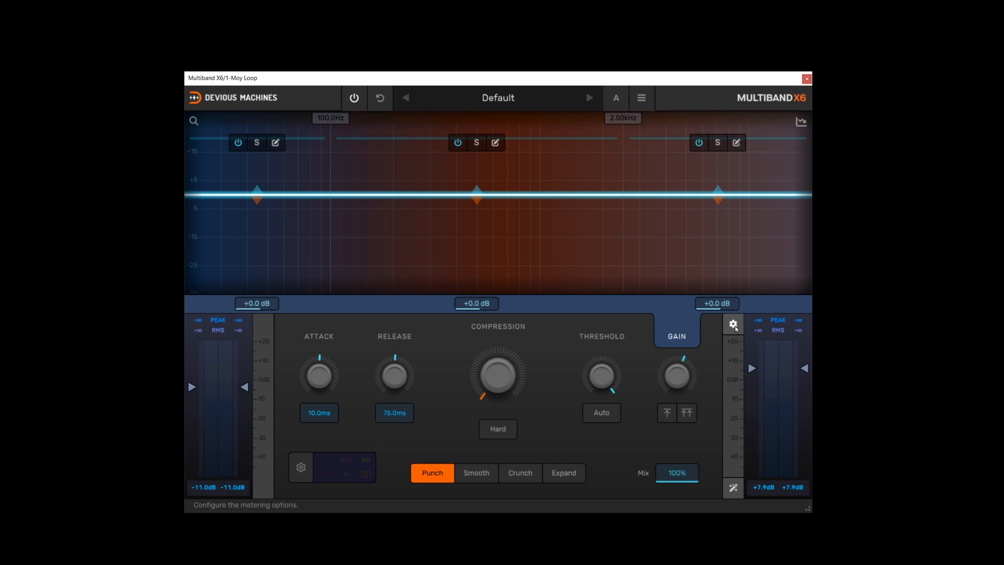
Step: Choose RMS as the secondary meter, try a 0 dBFS range, then restore +20 dBFS
left_click(732, 324)
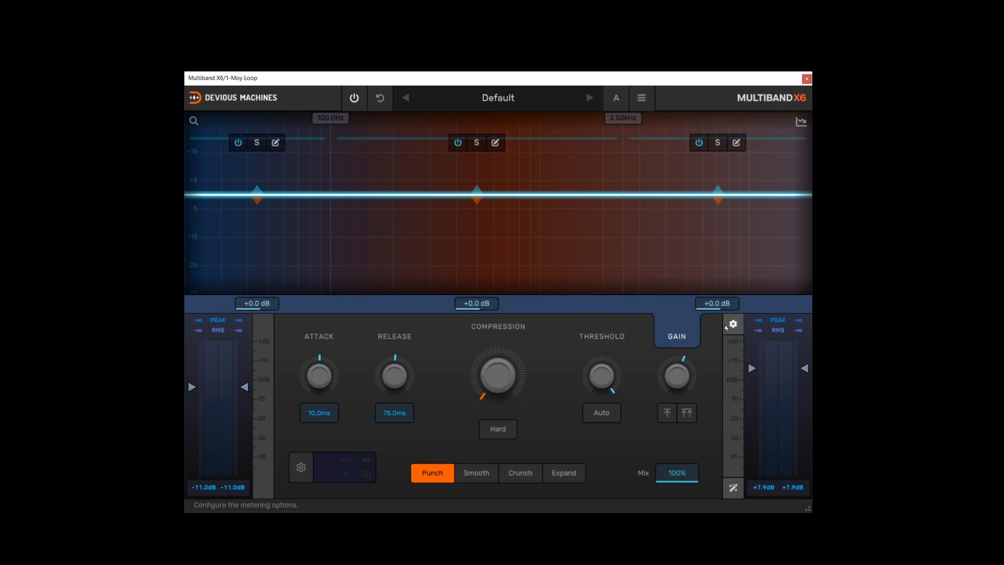
left_click(731, 324)
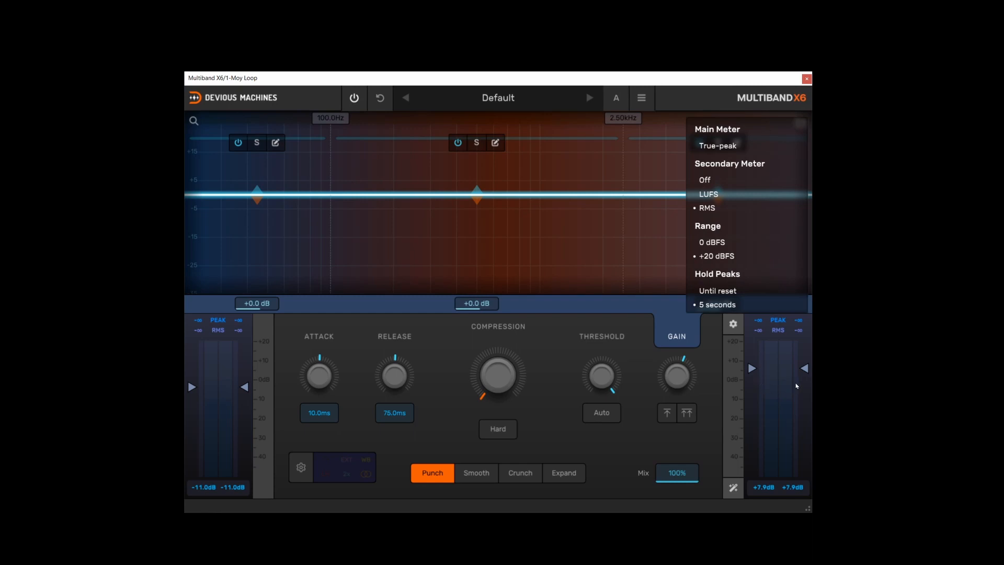
mouse_move(717, 217)
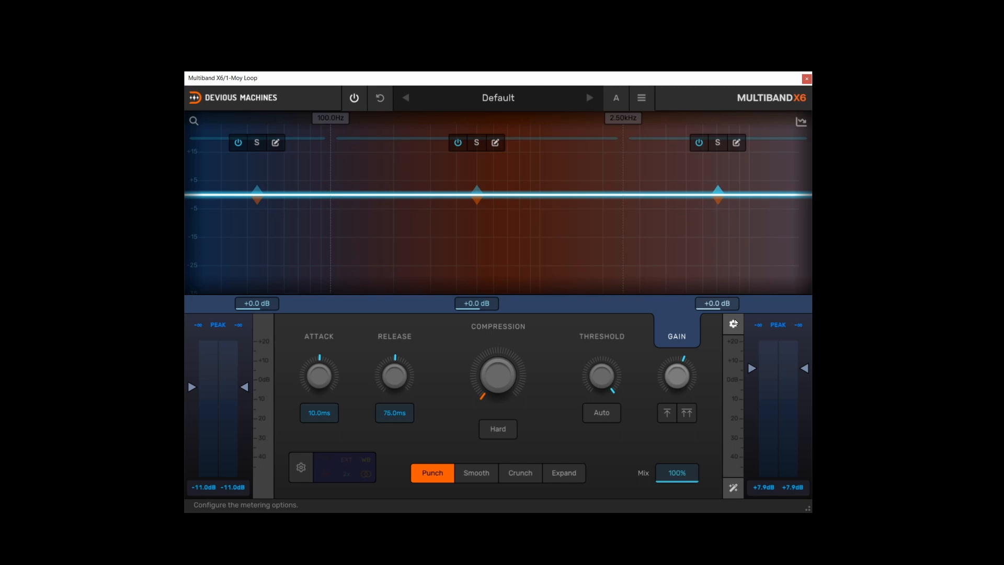
left_click(731, 323)
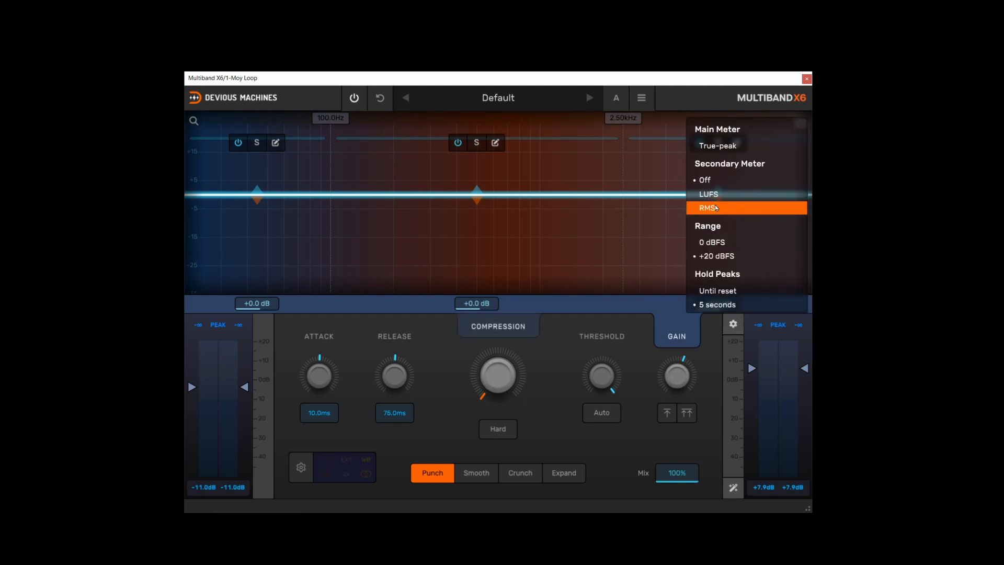
left_click(706, 207)
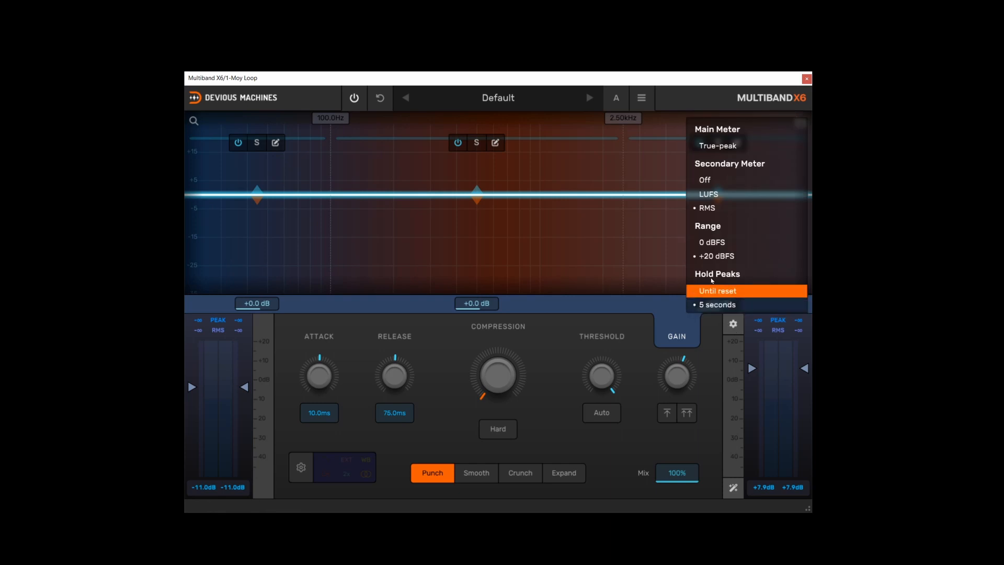
mouse_move(711, 242)
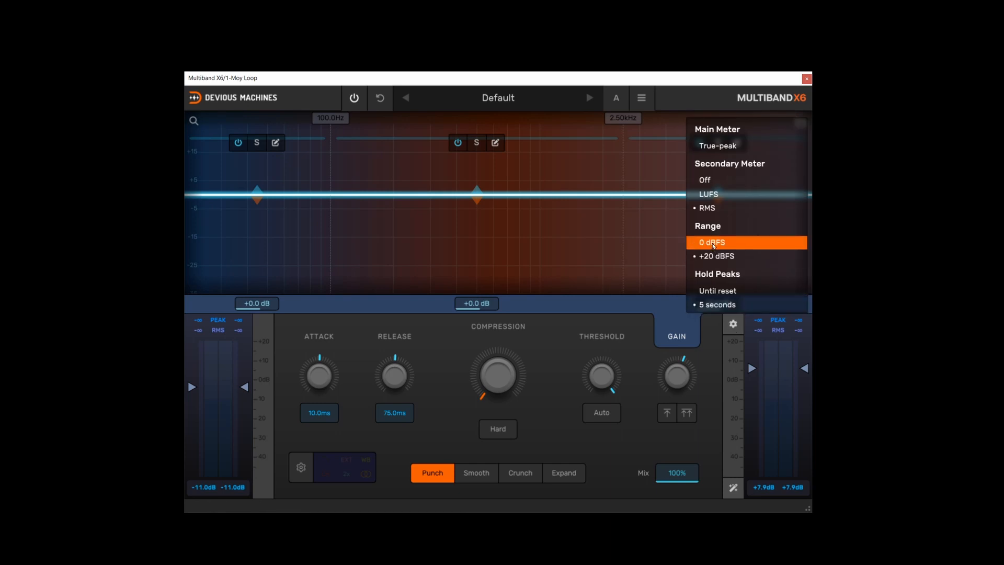
left_click(715, 255)
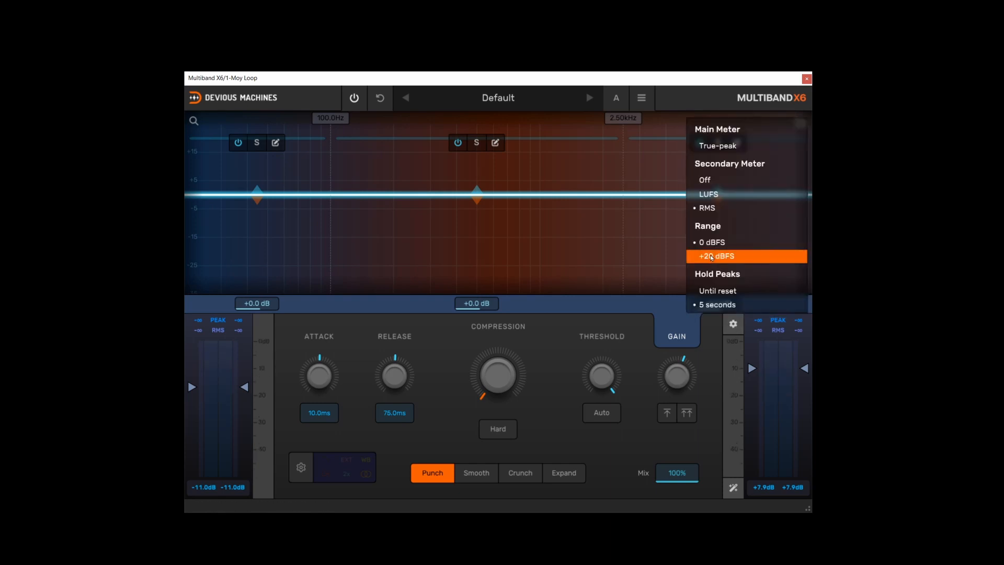
left_click(716, 255)
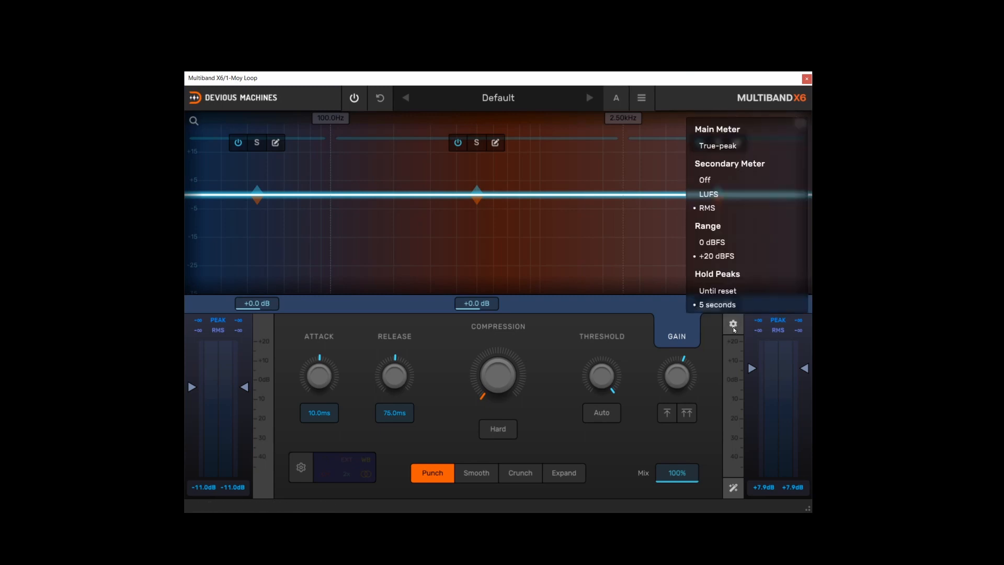
mouse_move(718, 290)
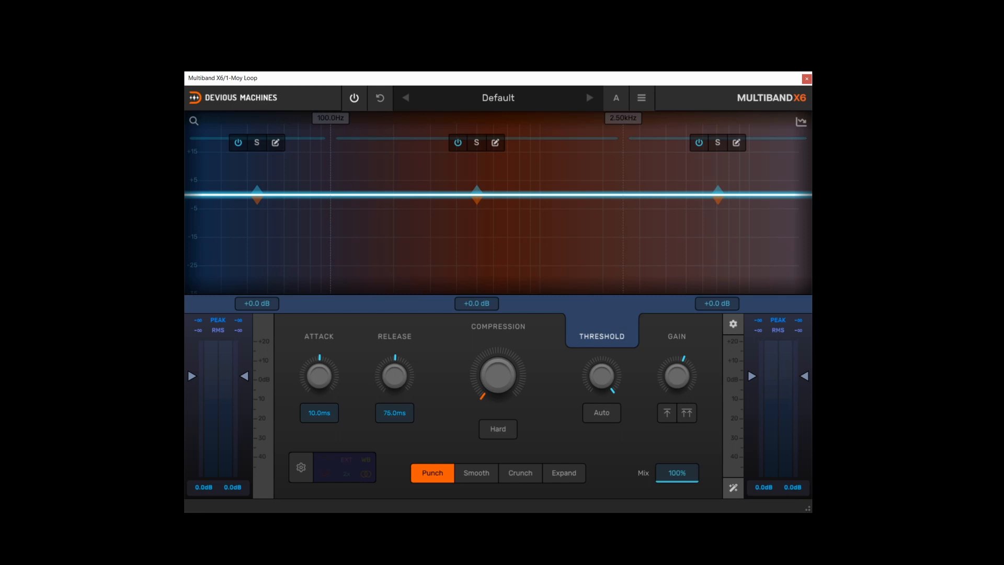
mouse_move(432, 472)
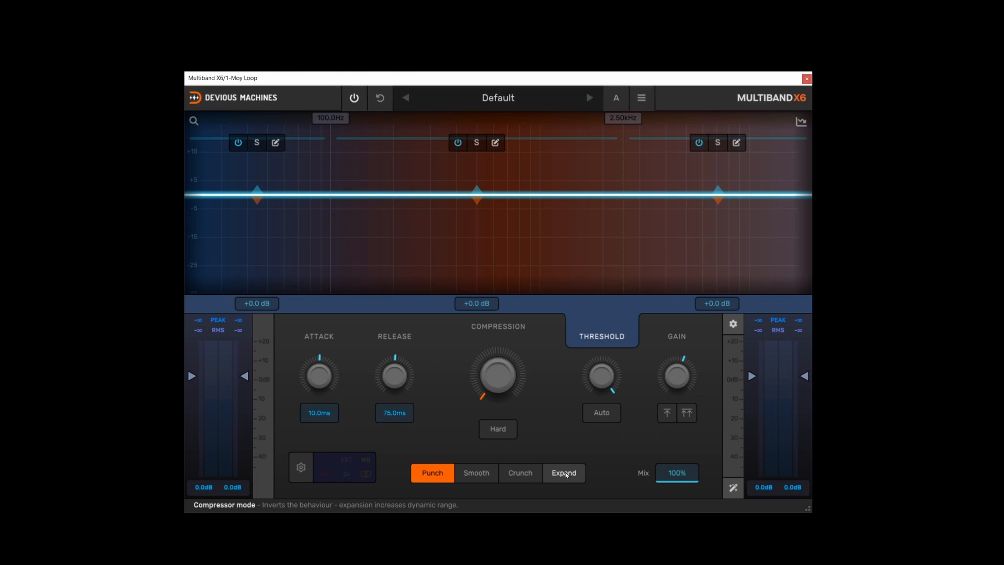
mouse_move(318, 374)
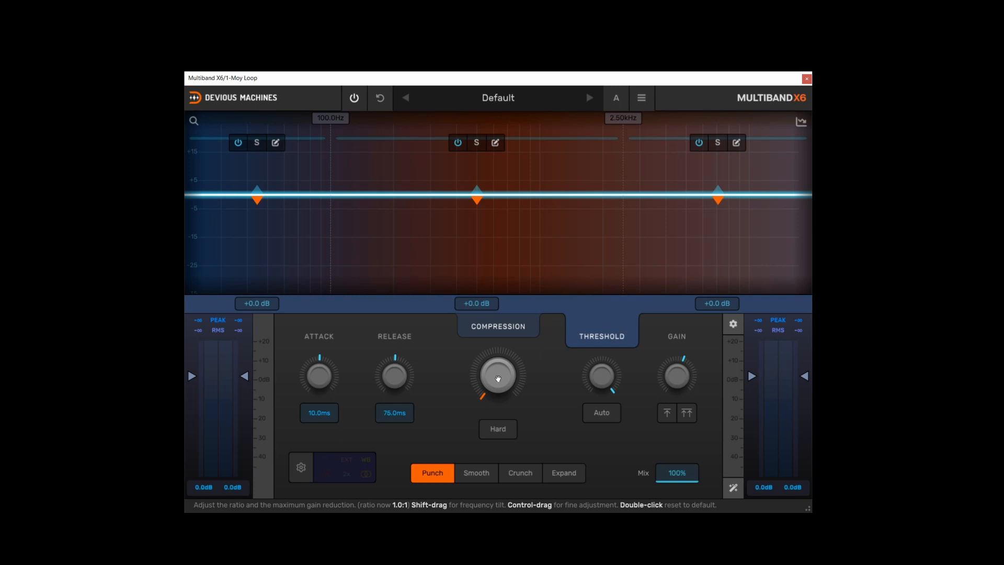
Step: Close the meter options, returning to the three-band view in Punch compression mode
left_click(600, 336)
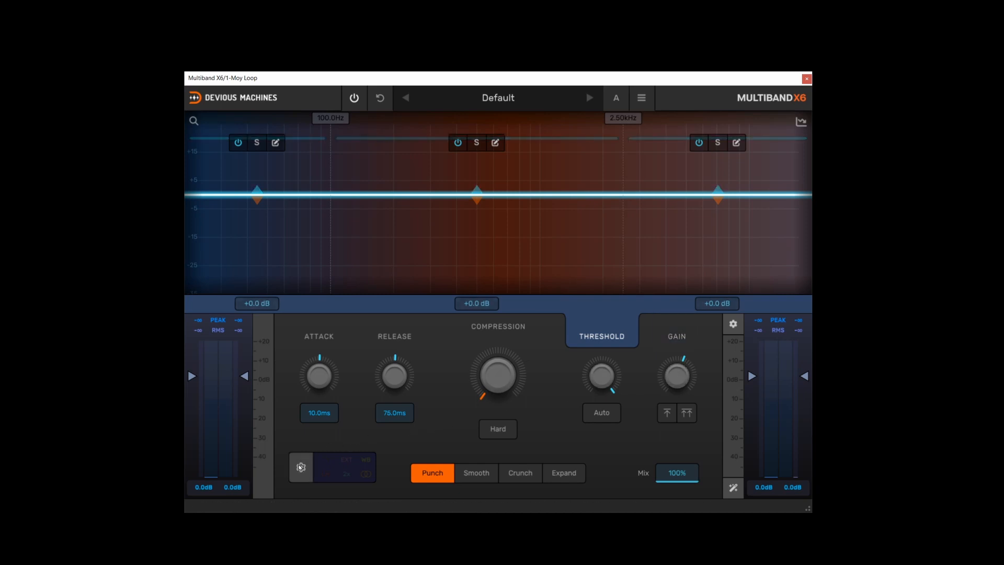
Step: Audition an external wideband sidechain with listen, then revert to internal multiband sidechain
left_click(300, 466)
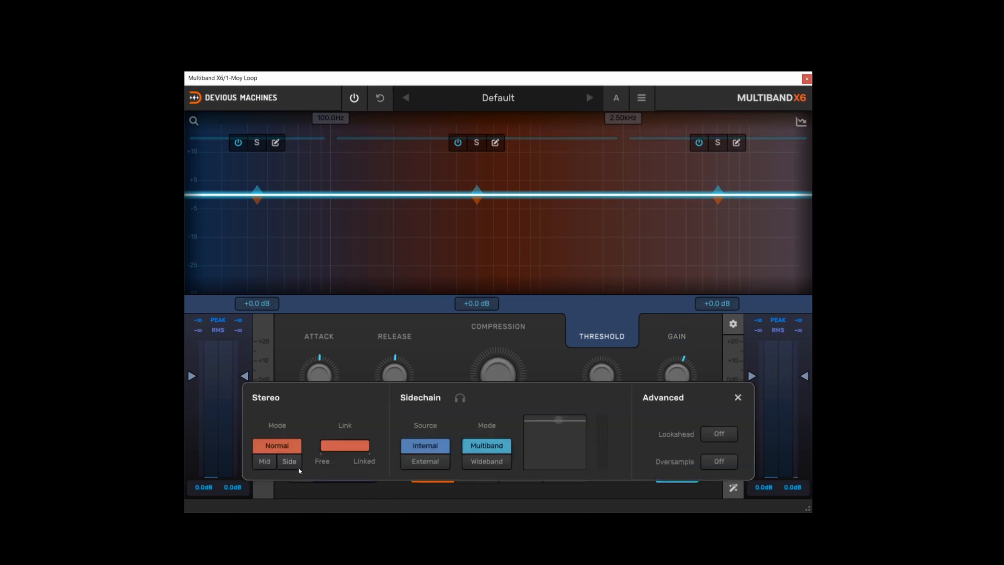
left_click(276, 446)
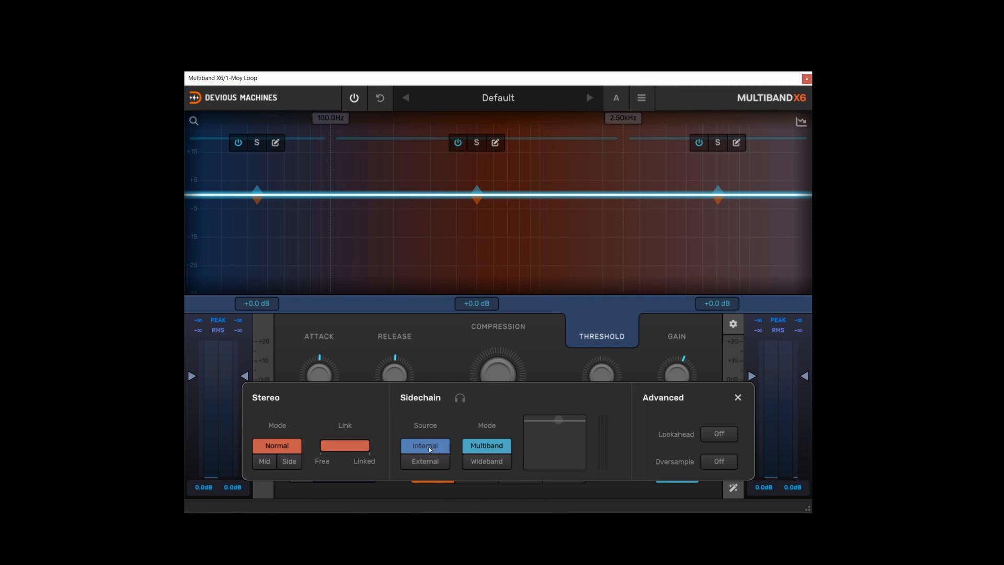
left_click(423, 461)
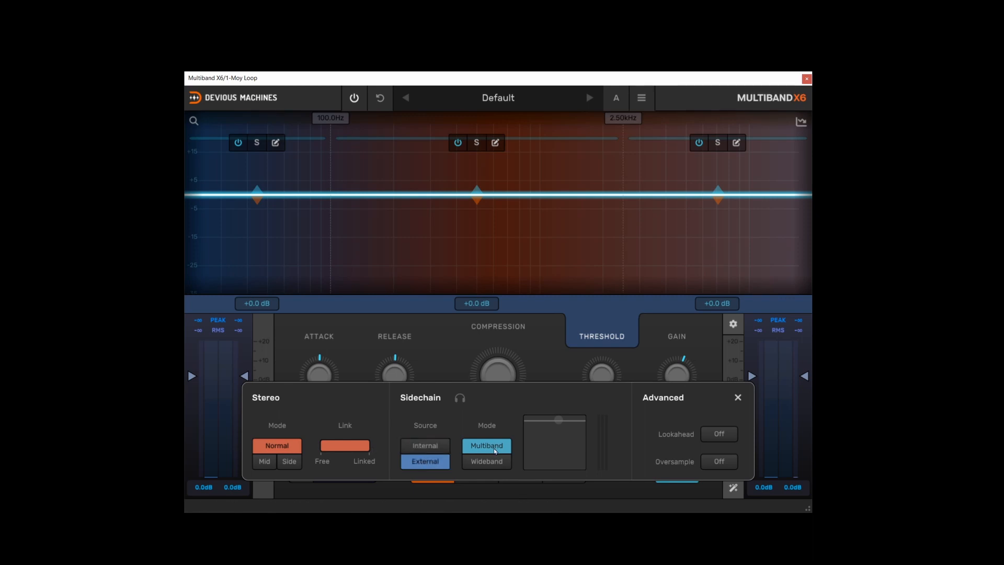
left_click(486, 461)
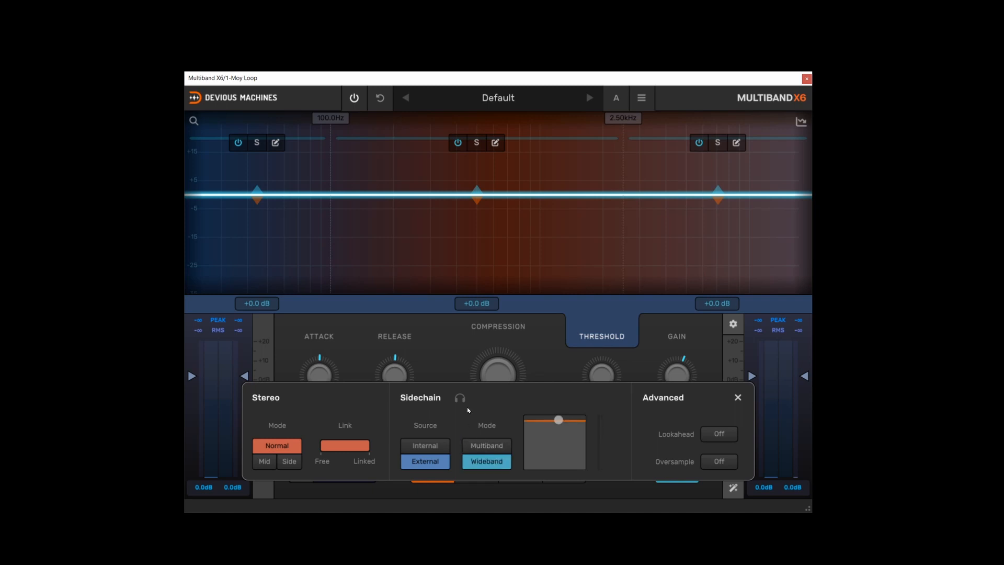
left_click(458, 397)
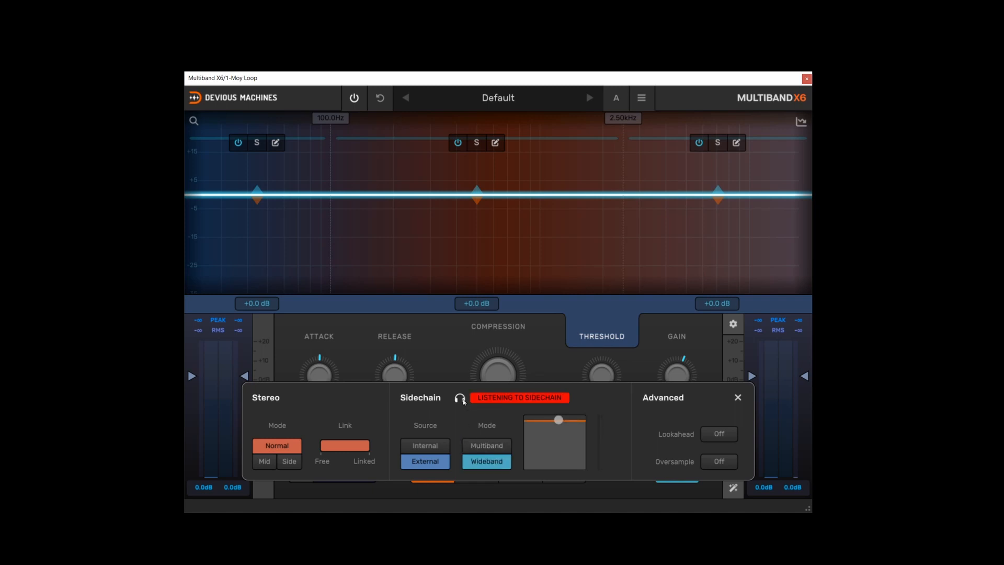
left_click(423, 445)
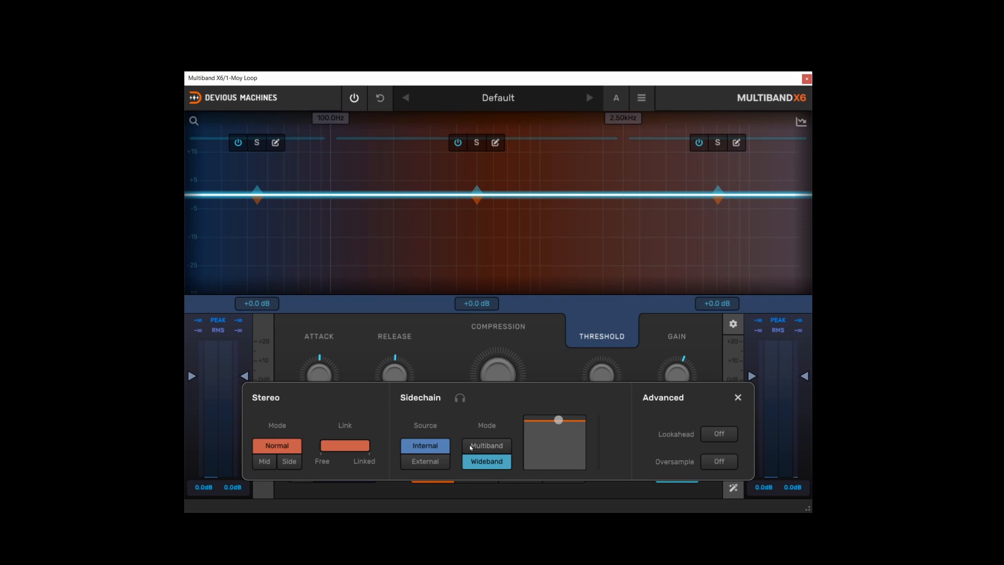
left_click(486, 446)
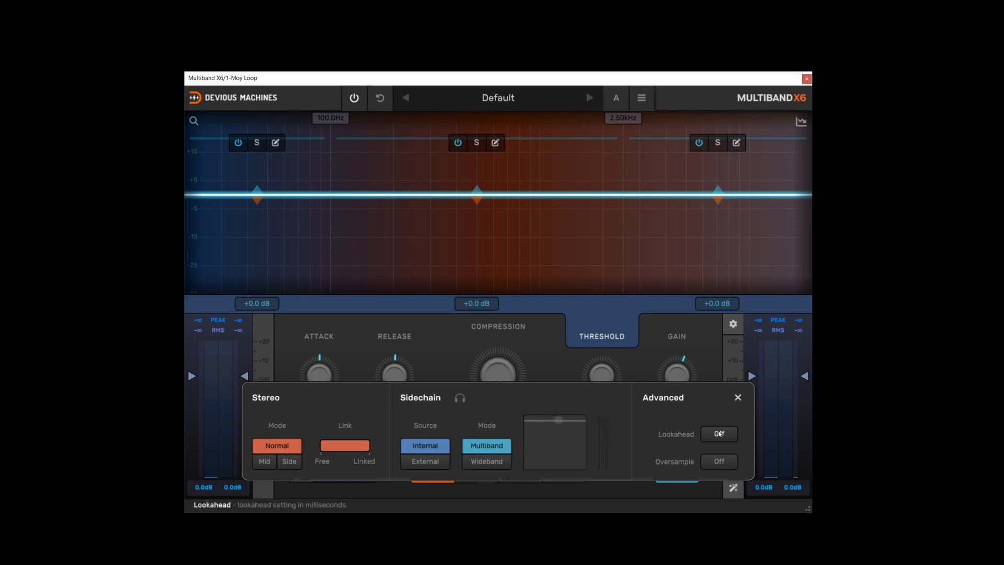
Step: Set lookahead to 20 ms and oversampling to 4x, then close the advanced settings
left_click(719, 433)
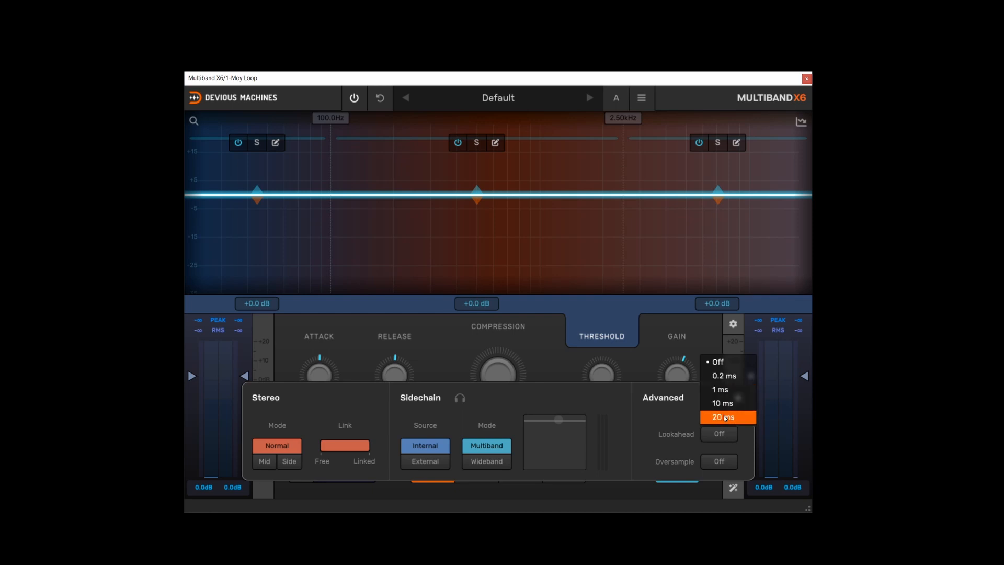
left_click(722, 417)
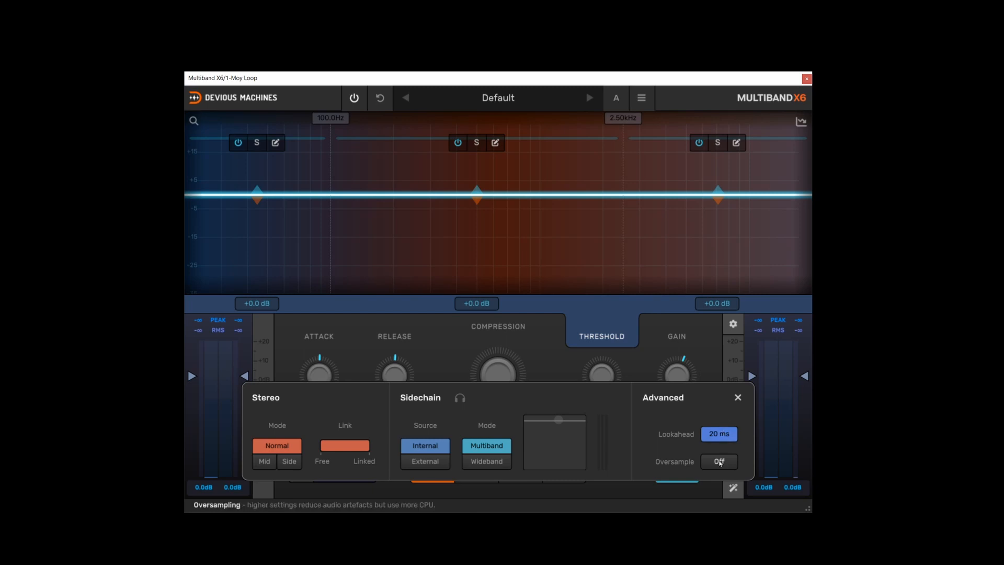
left_click(718, 461)
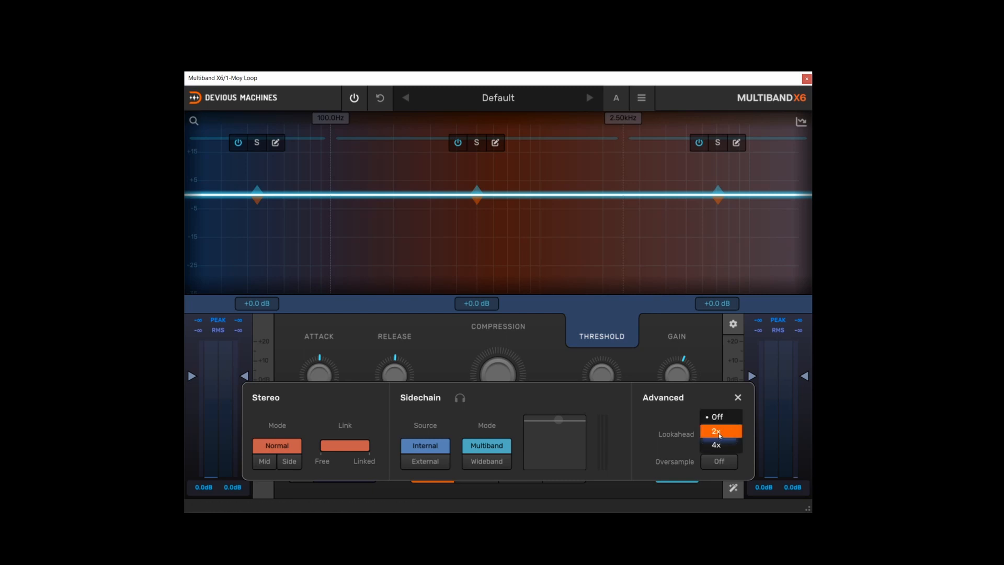
left_click(717, 446)
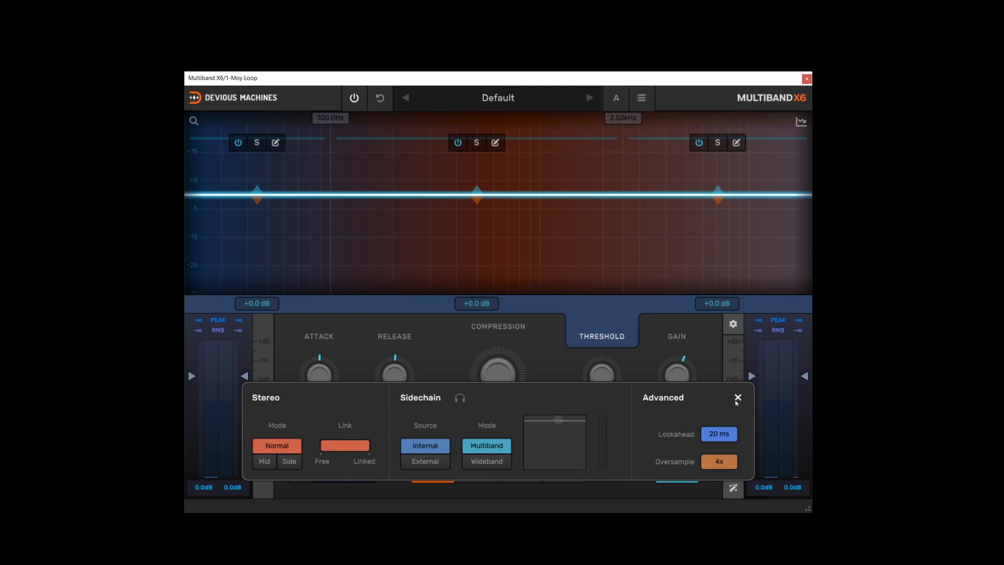
mouse_move(734, 413)
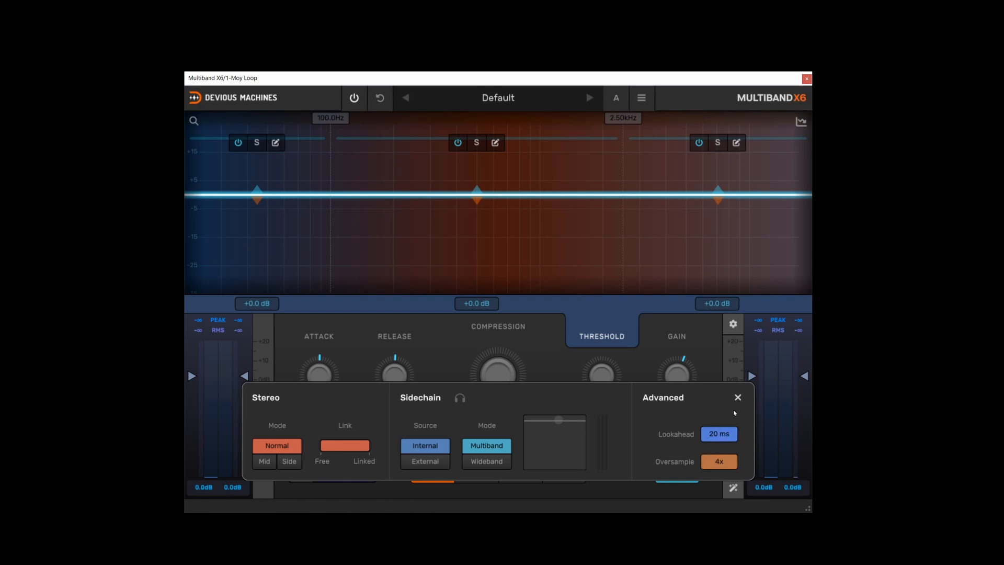
left_click(737, 397)
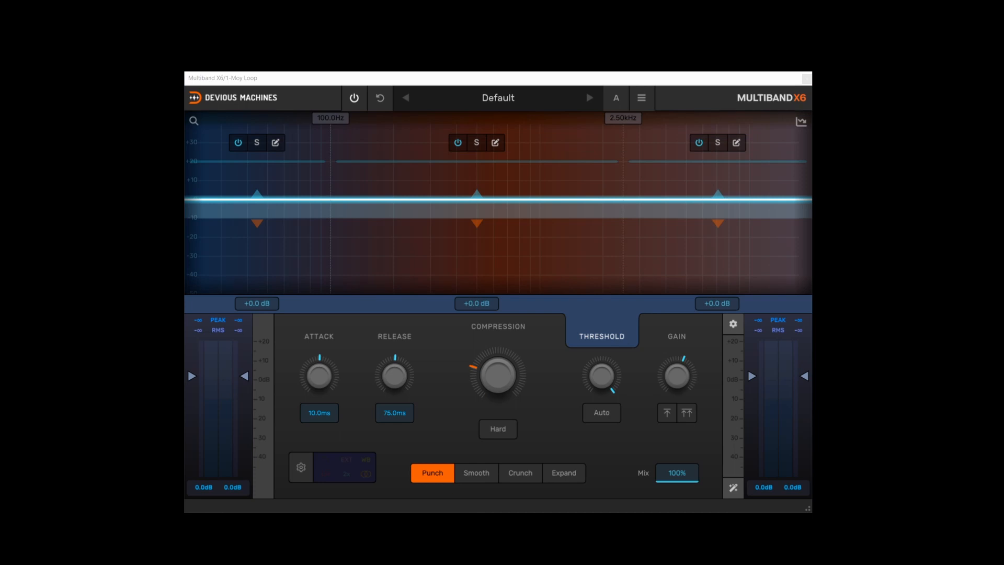
mouse_move(755, 321)
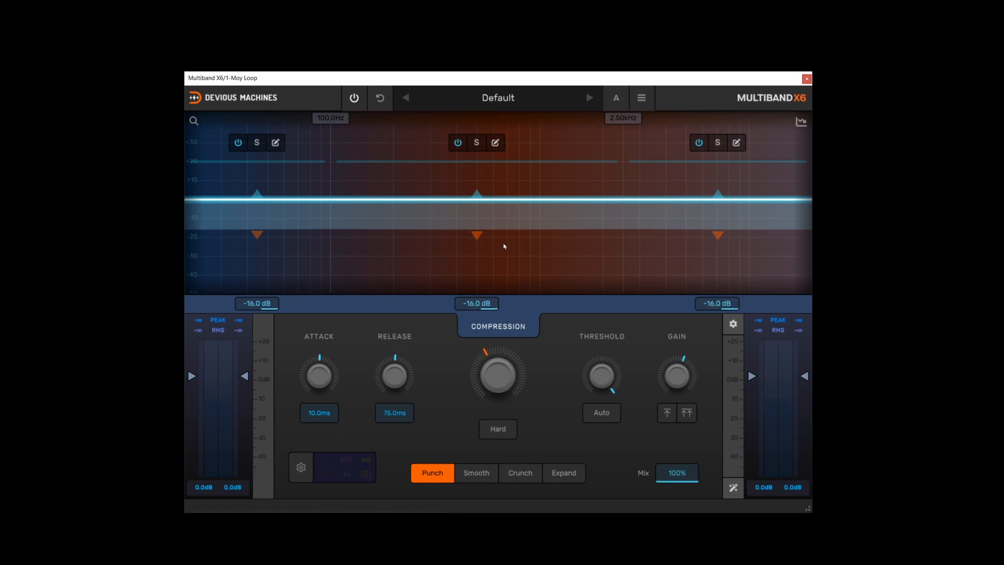
Step: Lower all band thresholds to -12 dB and all band gains to -2.1 dB
left_click(600, 331)
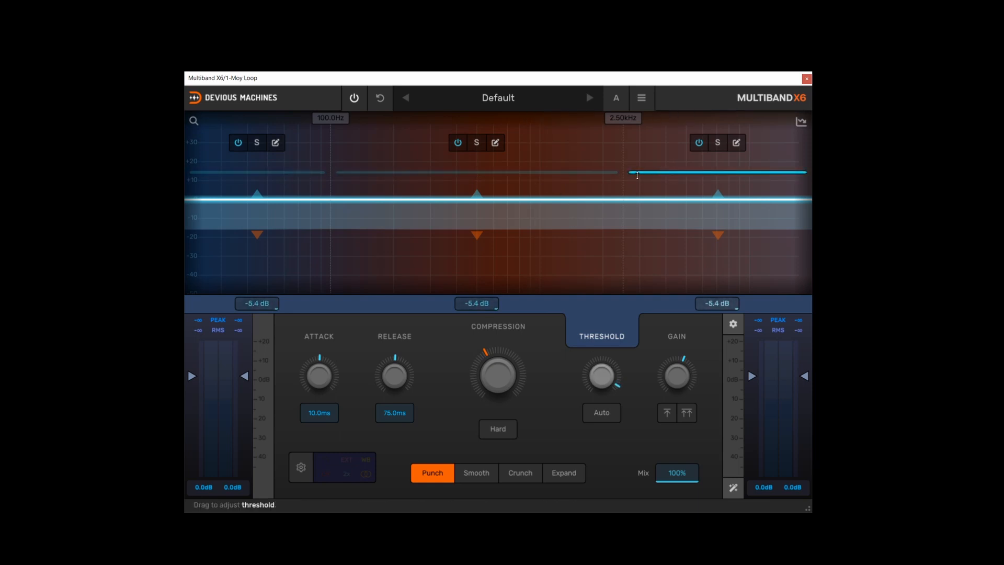
left_click_drag(636, 171, 637, 184)
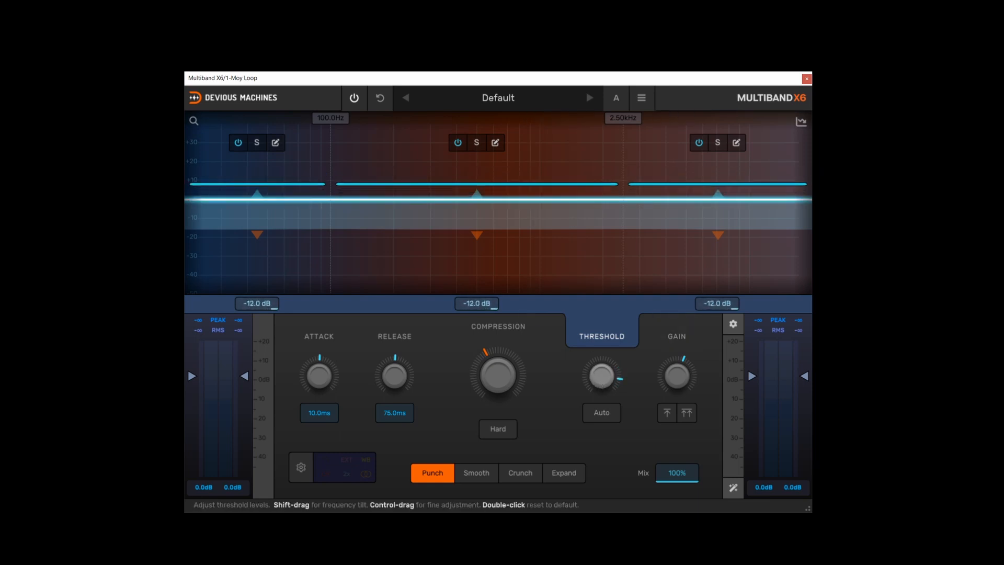
left_click(675, 335)
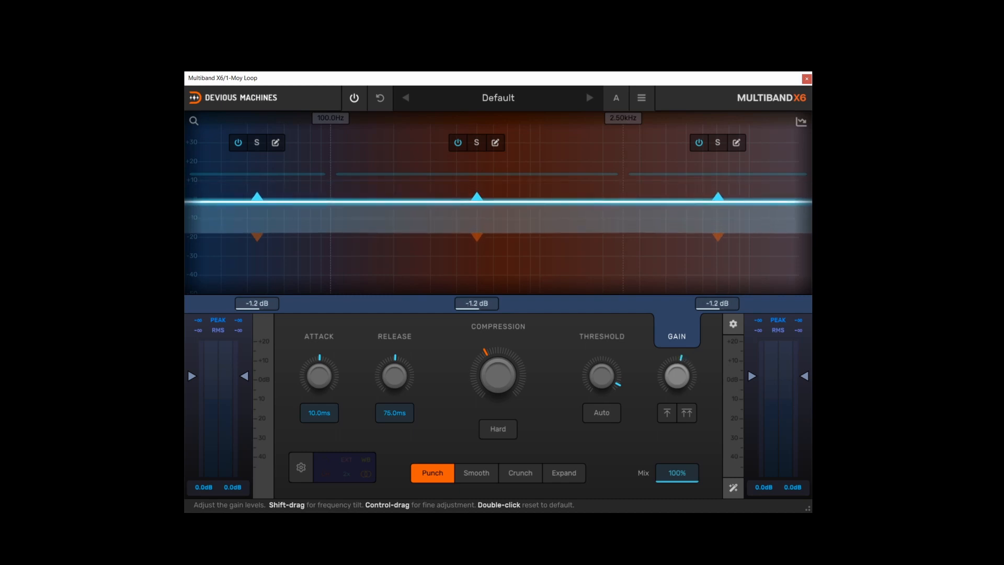
left_click_drag(257, 196, 257, 200)
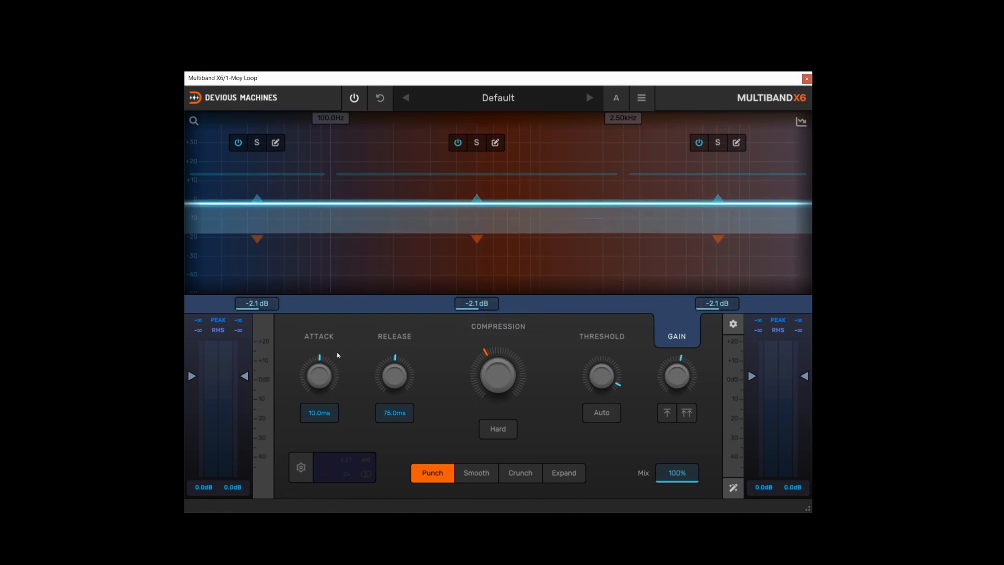
Step: Lengthen the attack to about 29 ms and set a 125 ms release on all bands
left_click_drag(319, 374, 337, 355)
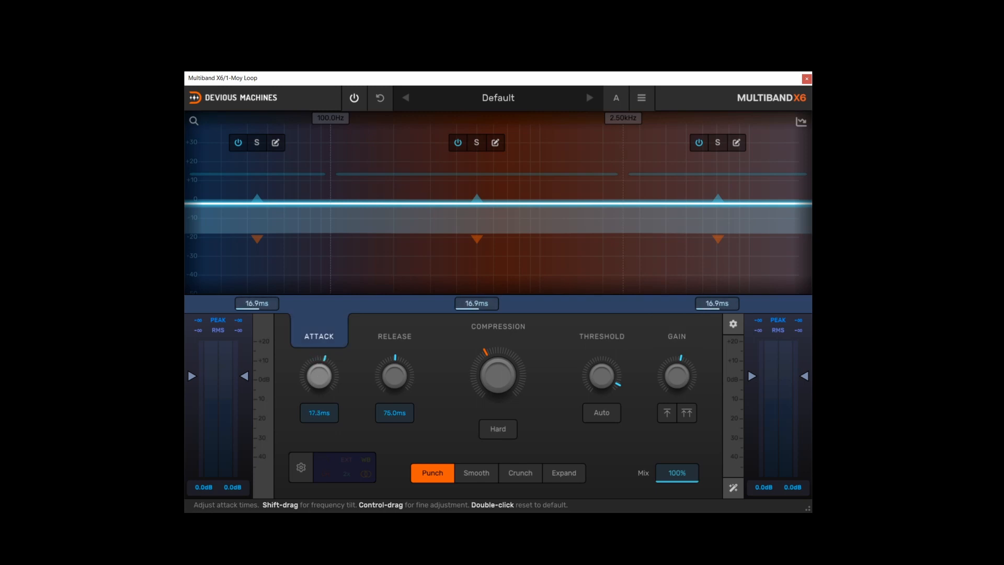
left_click_drag(318, 377, 318, 365)
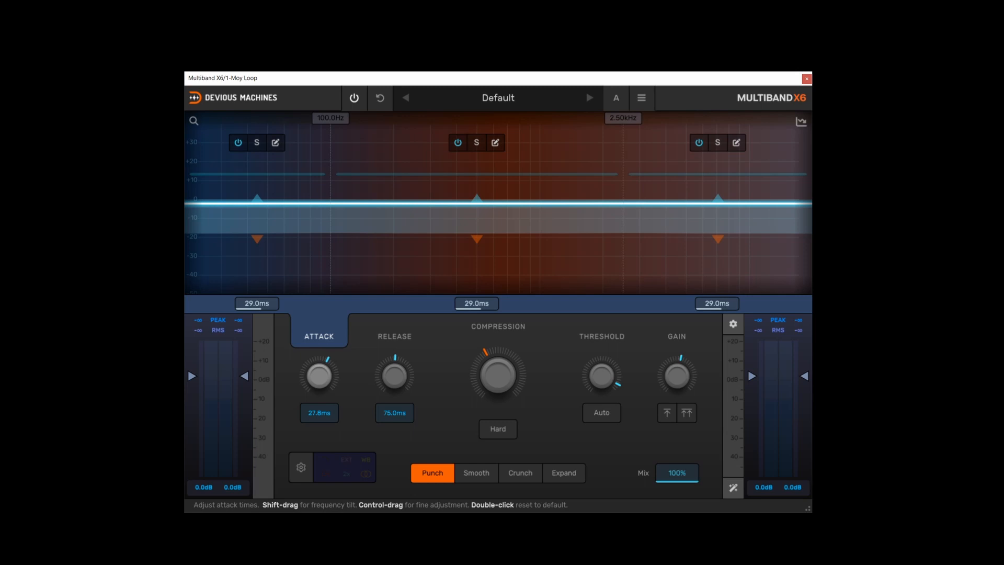
left_click(395, 336)
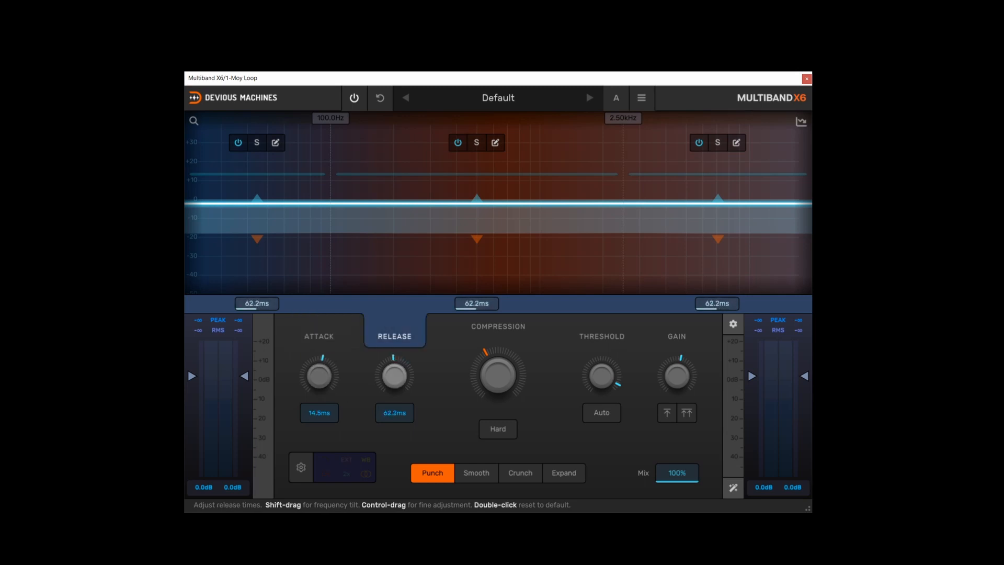
left_click_drag(395, 374, 394, 359)
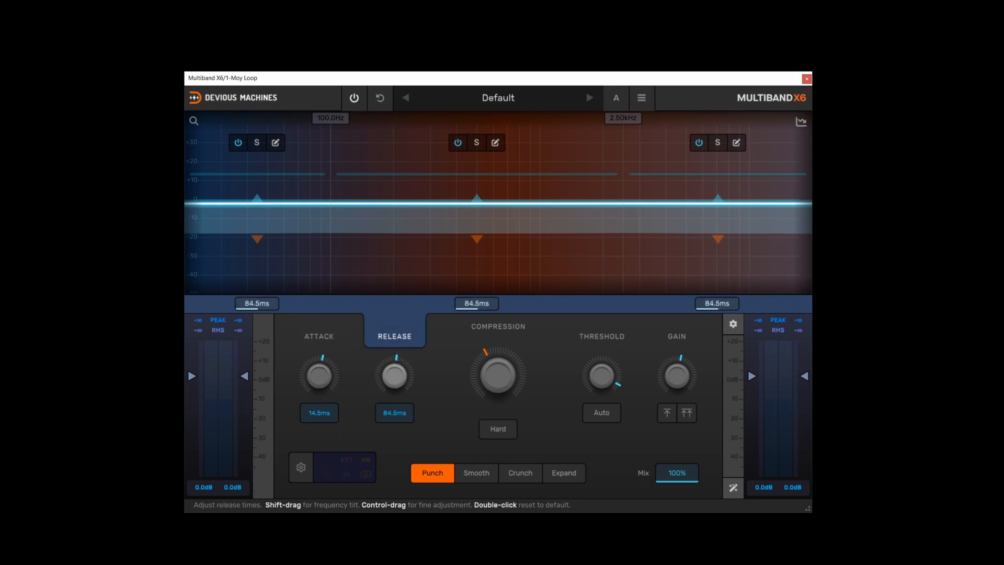
left_click_drag(394, 374, 394, 362)
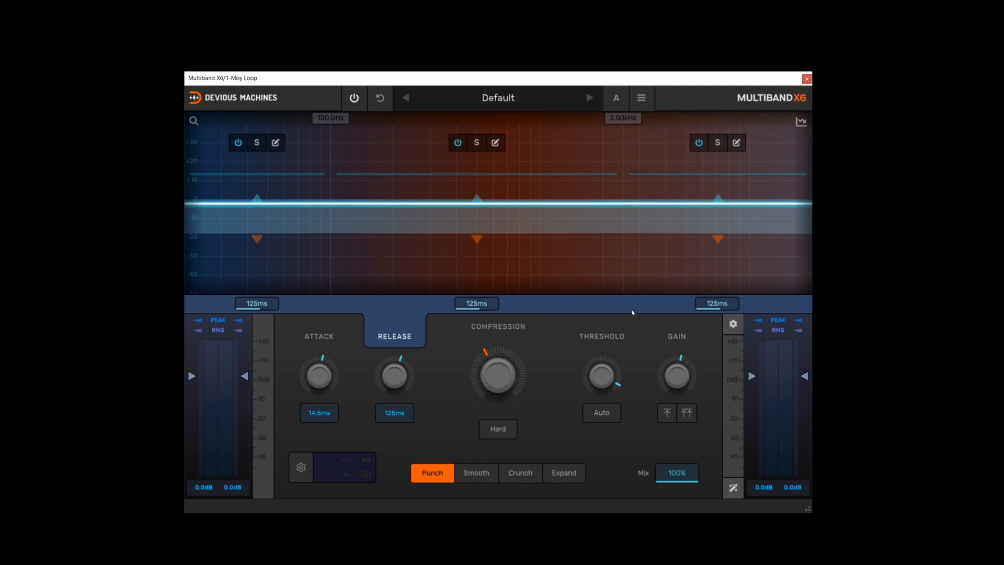
mouse_move(627, 311)
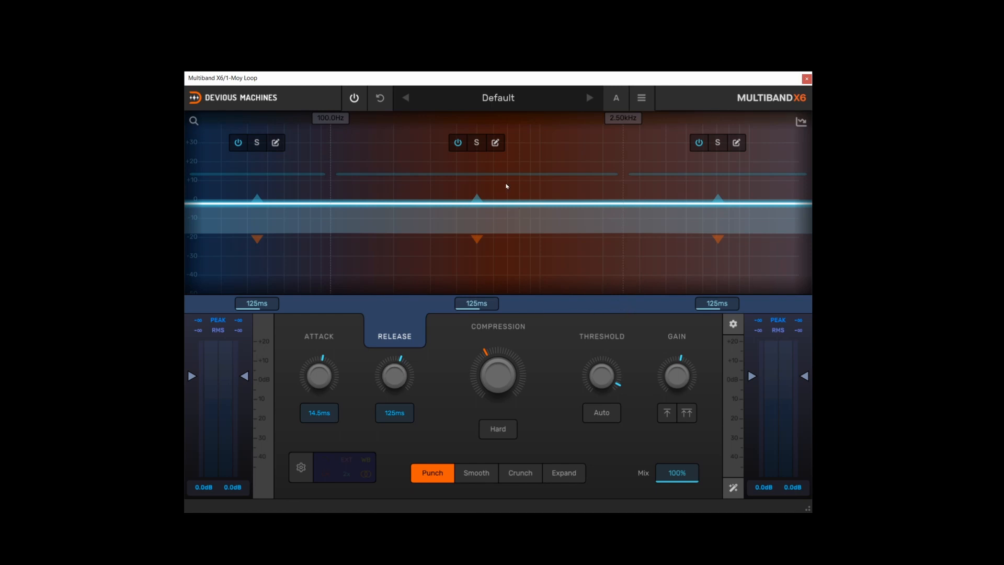
Step: Review the middle band's threshold, gain and attack, then edit the high band for a 6.46 ms attack
left_click(475, 142)
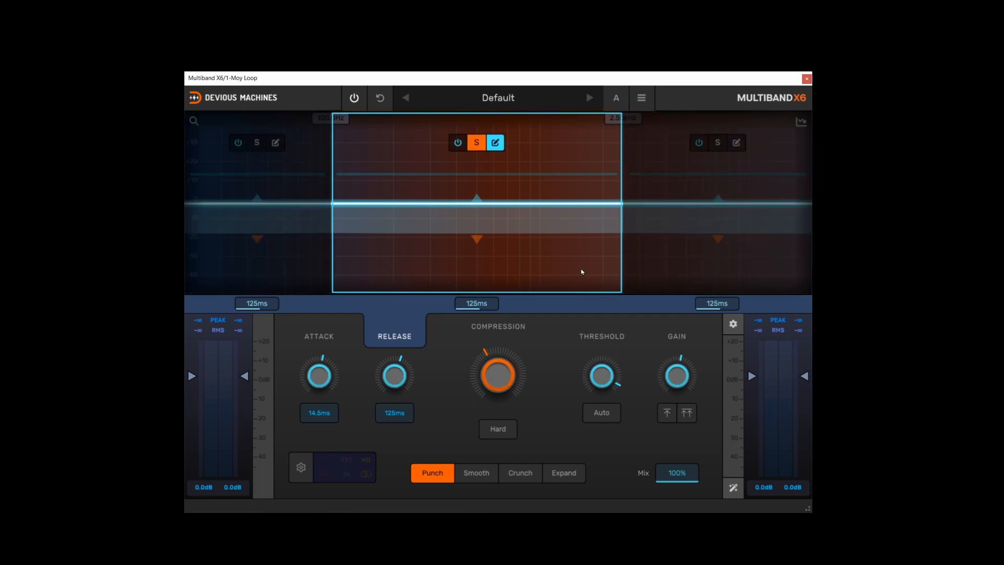
mouse_move(600, 375)
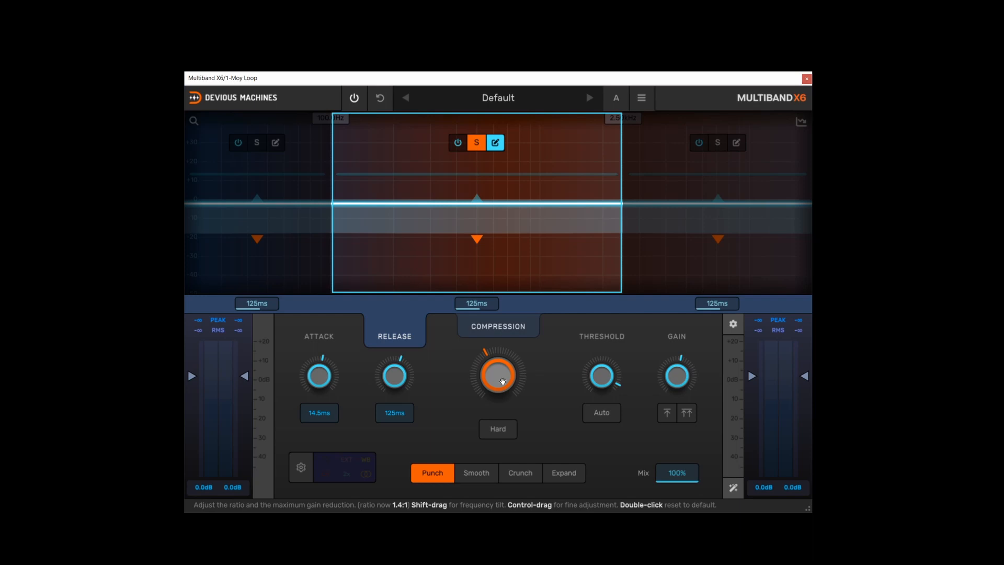
left_click(600, 331)
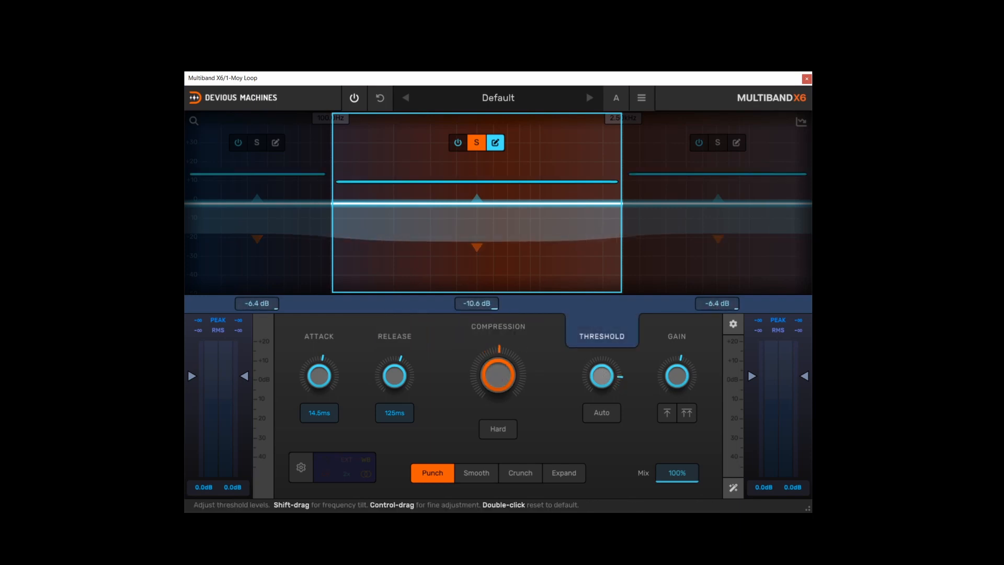
left_click(675, 335)
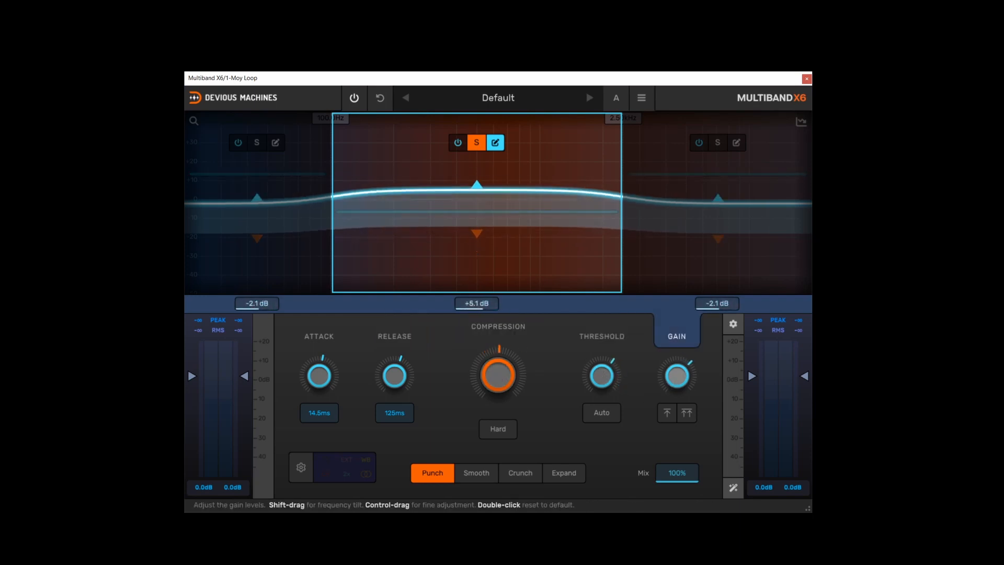
left_click(318, 331)
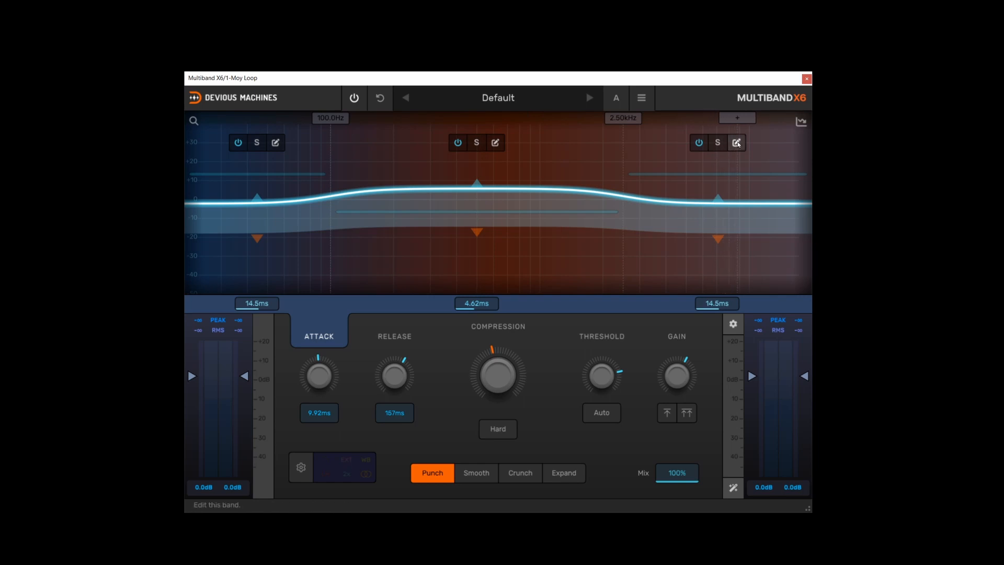
left_click(736, 142)
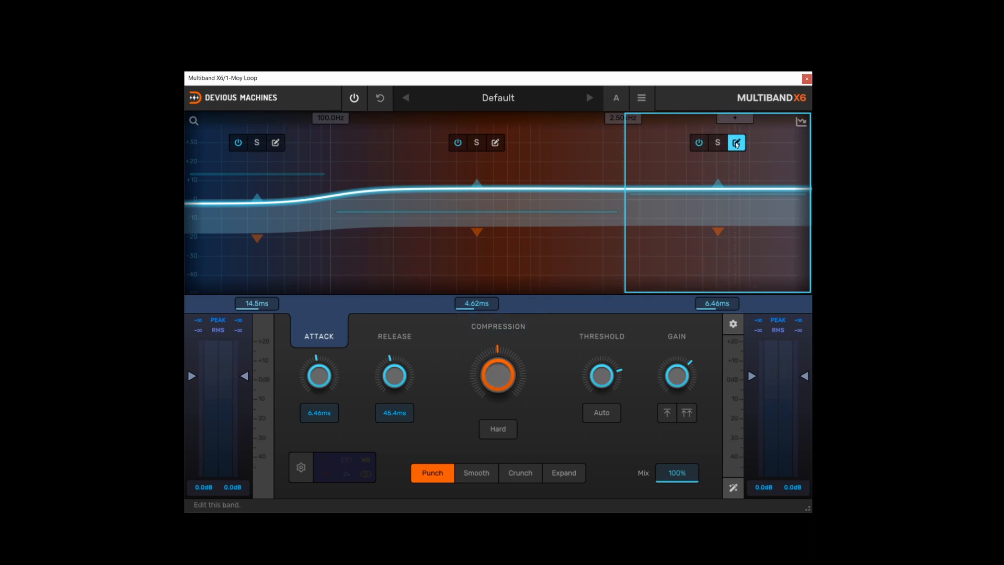
Step: Shorten the high band's attack, then raise compression to -12.1, -20.0 and -23.3 dB of reduction
left_click_drag(497, 372, 512, 362)
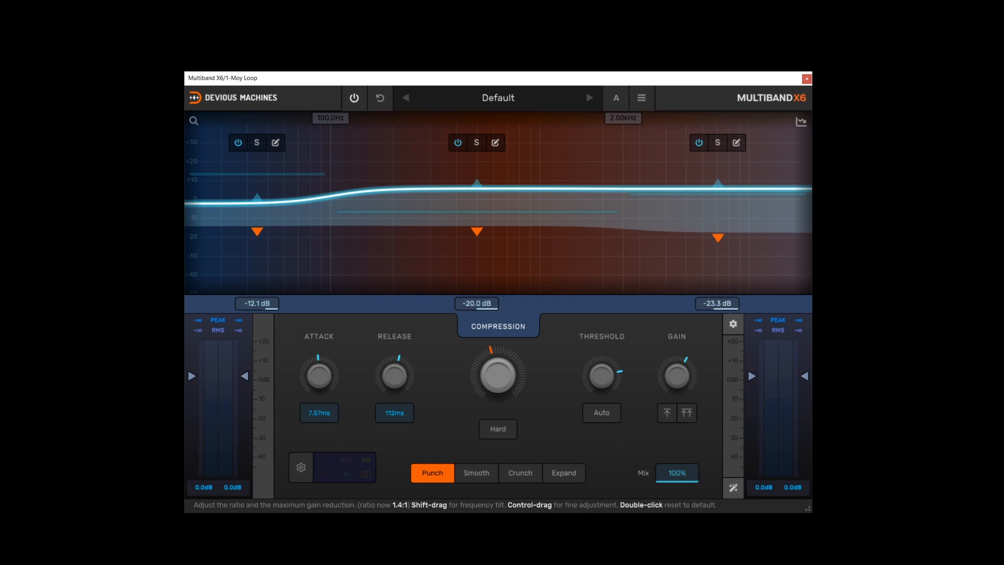
left_click_drag(497, 374, 530, 384)
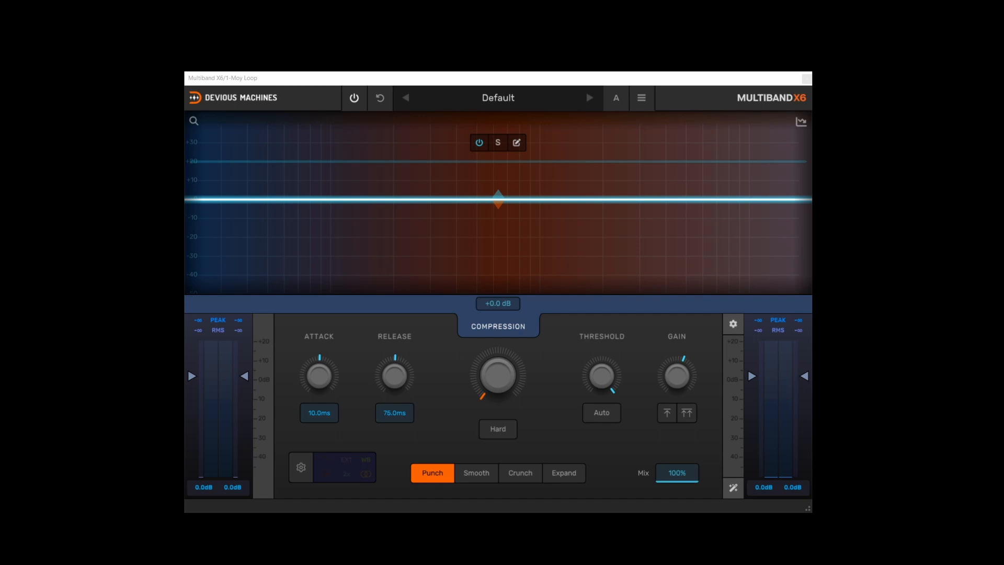
mouse_move(744, 304)
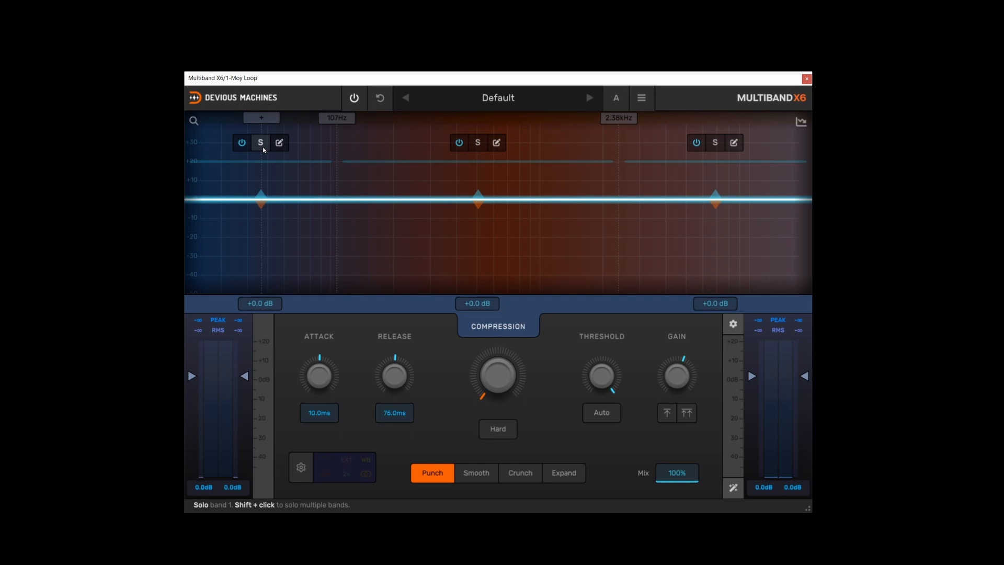
mouse_move(263, 148)
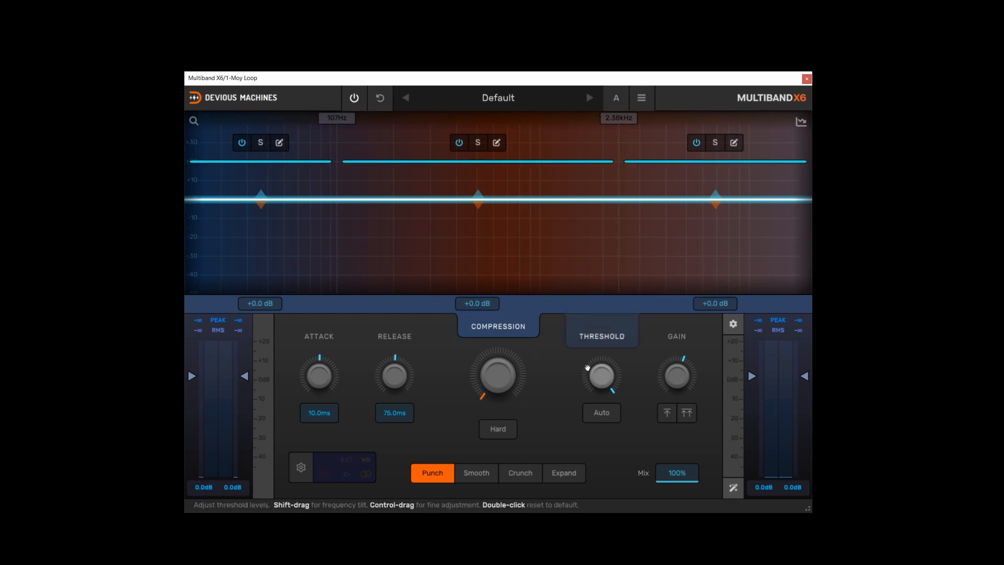
mouse_move(600, 412)
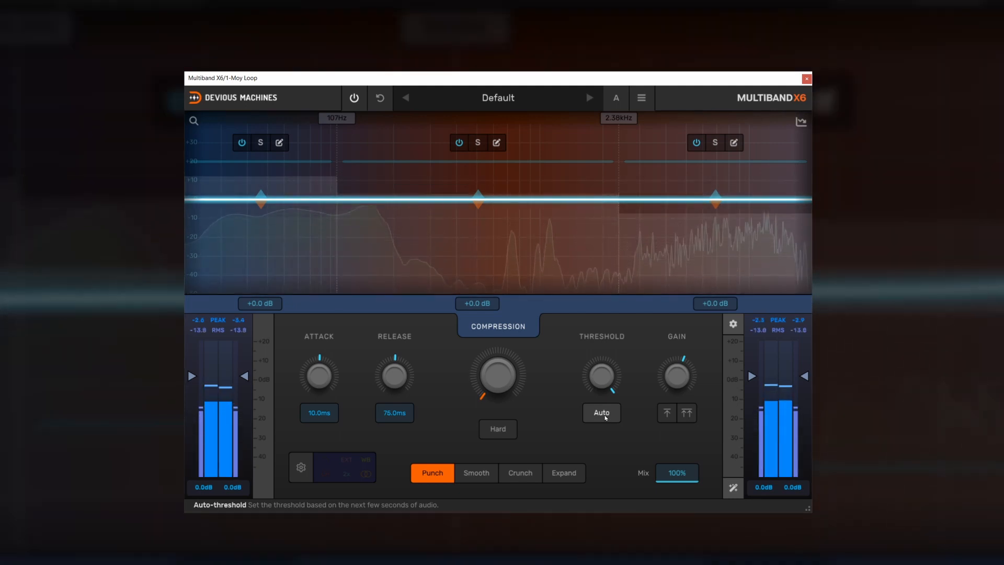
Step: Auto-set the band thresholds from the playing audio, then pull the low band's threshold lower
left_click(600, 412)
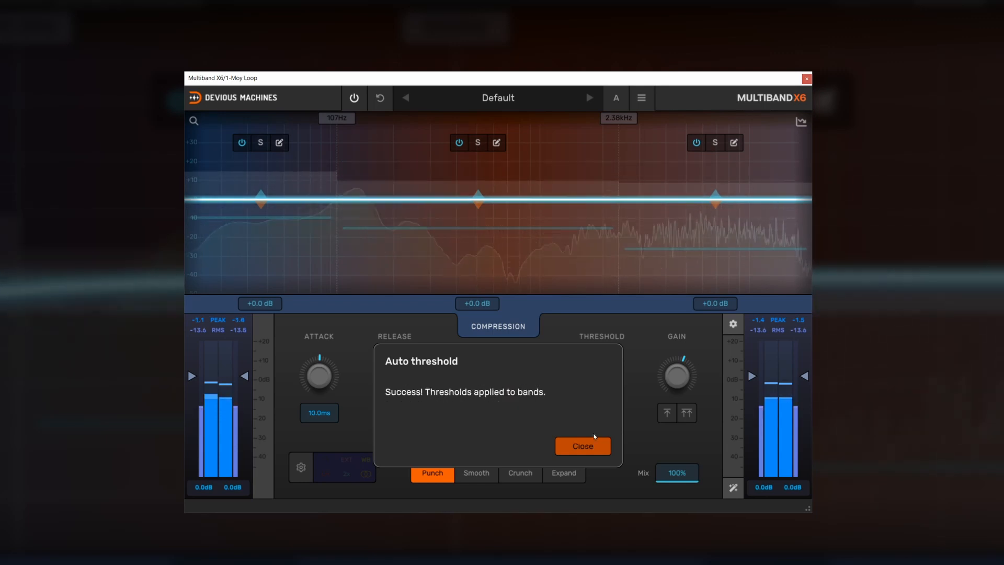
left_click(582, 445)
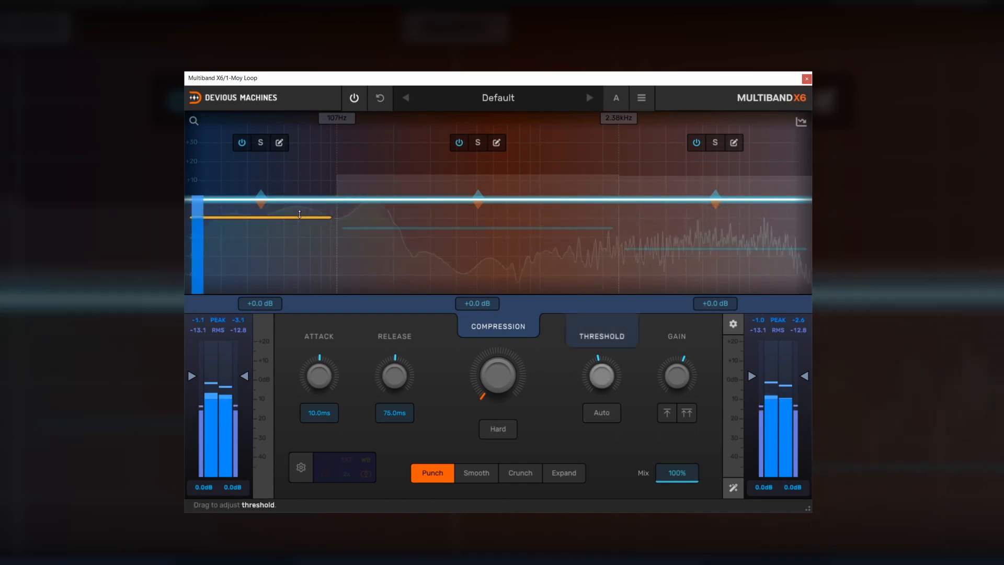
left_click_drag(298, 214, 648, 249)
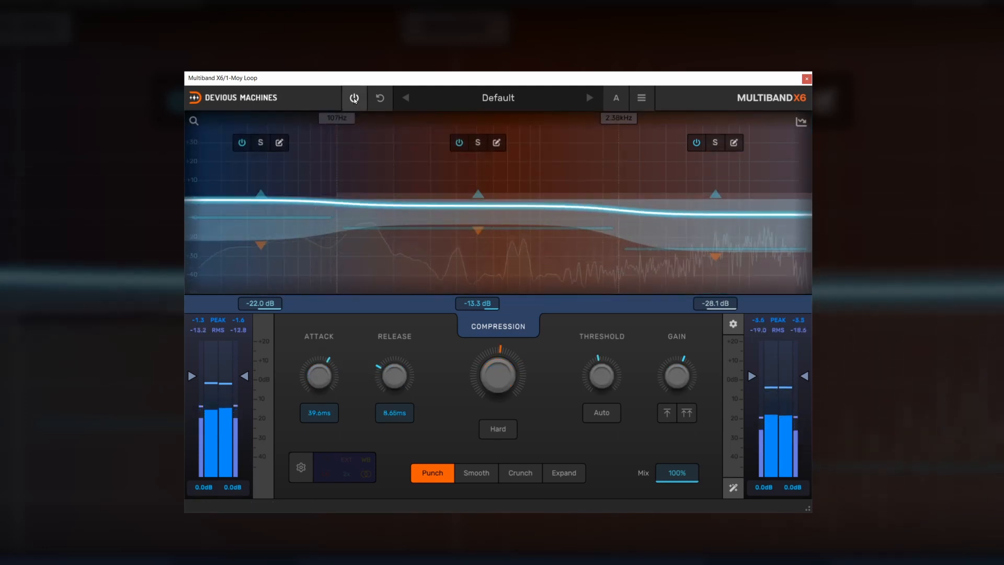
Step: Enable wideband gain compensation and bypass the compressor to hear the difference
left_click(352, 97)
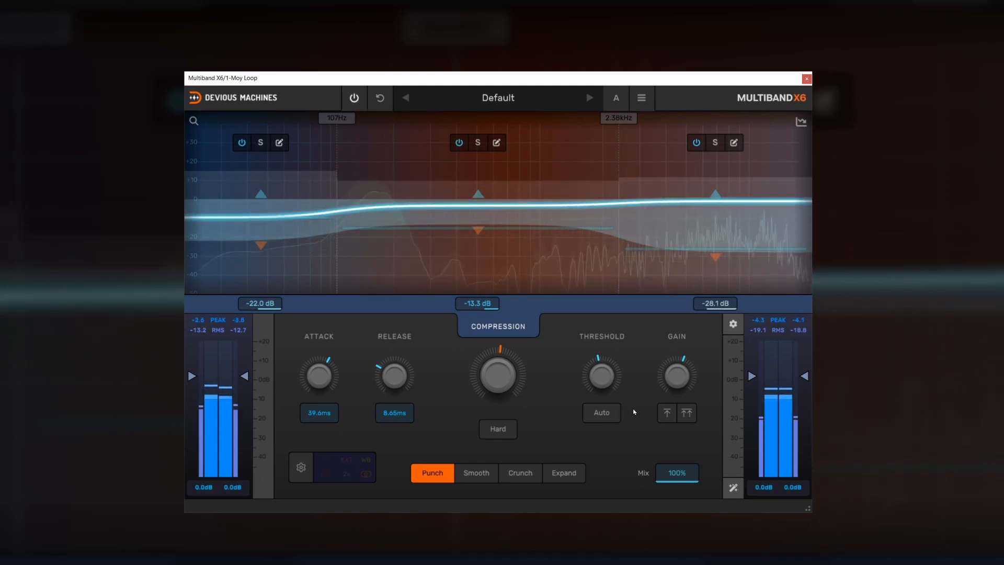
mouse_move(677, 375)
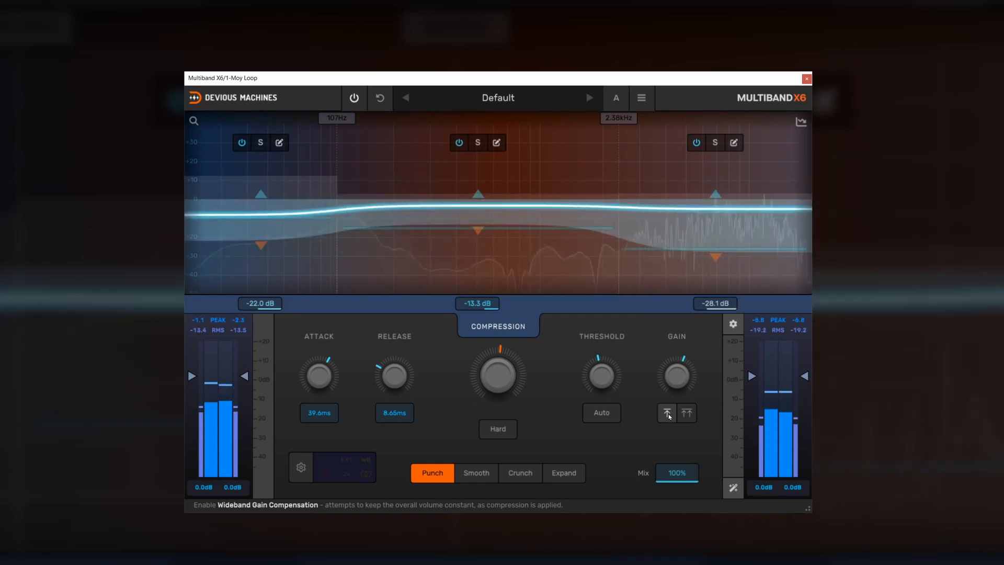
left_click(686, 412)
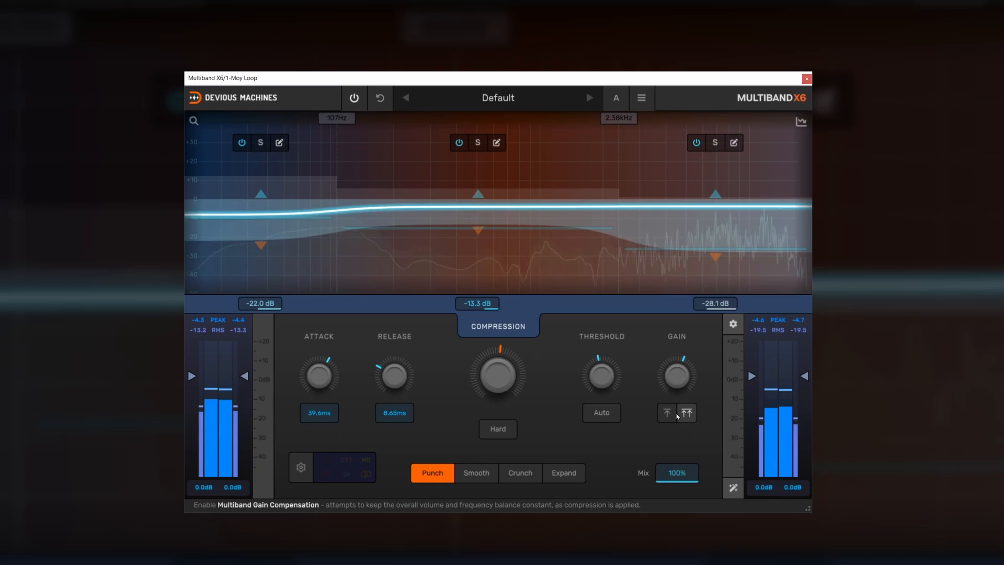
left_click(666, 412)
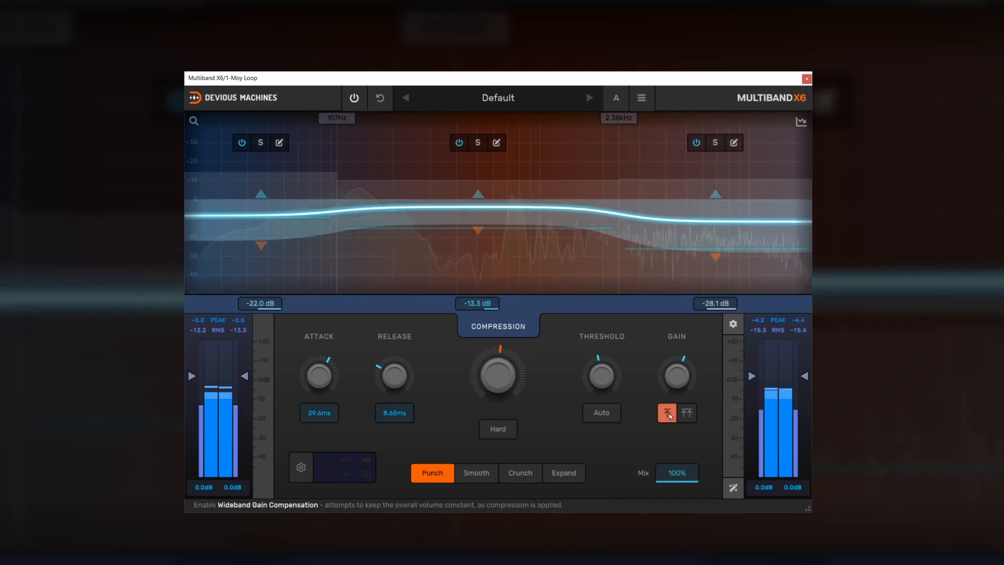
left_click(352, 98)
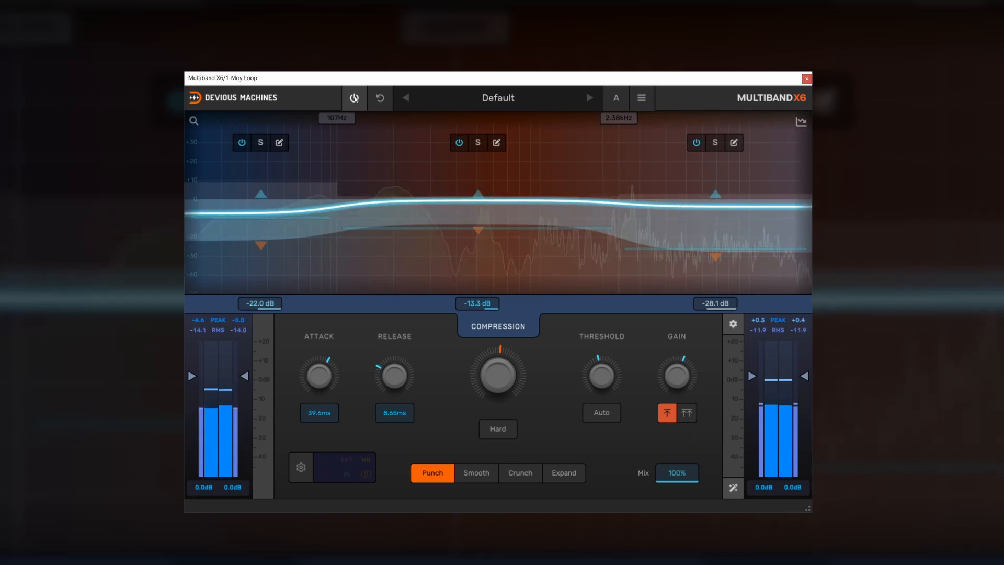
Step: Compare bypass against the multiband compensation option, leaving wideband compensation active
left_click(354, 98)
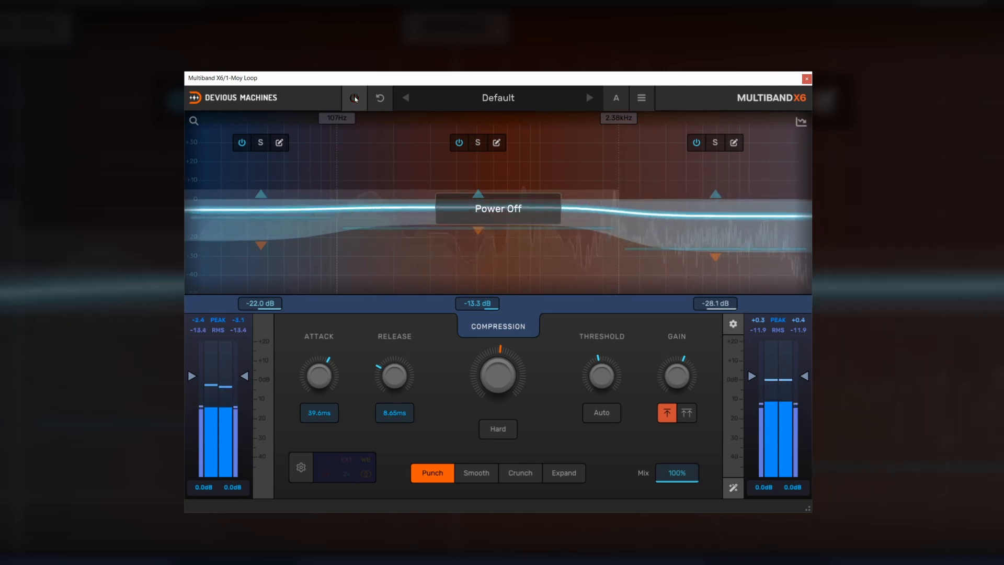
left_click(354, 98)
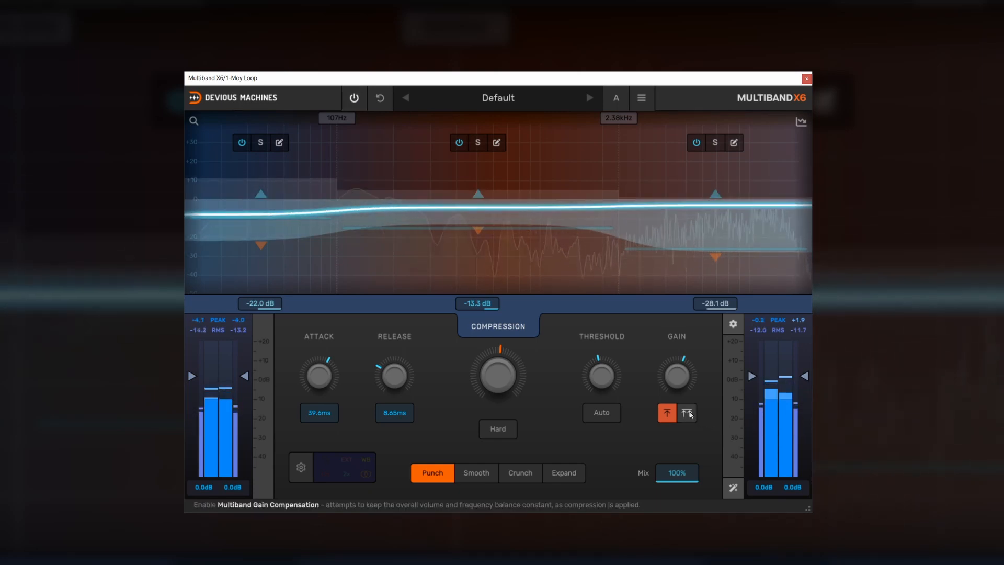
left_click(686, 412)
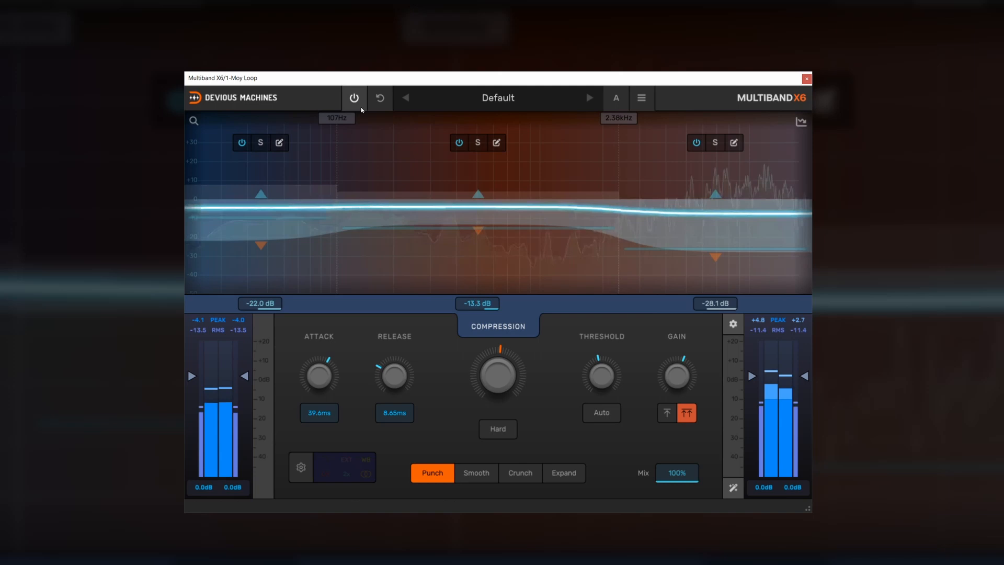
left_click(354, 97)
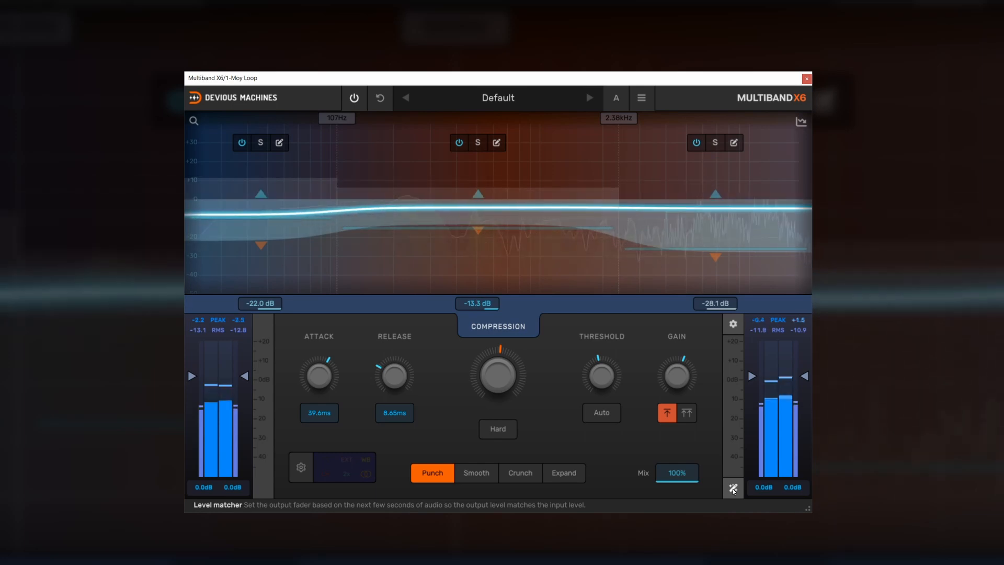
mouse_move(675, 383)
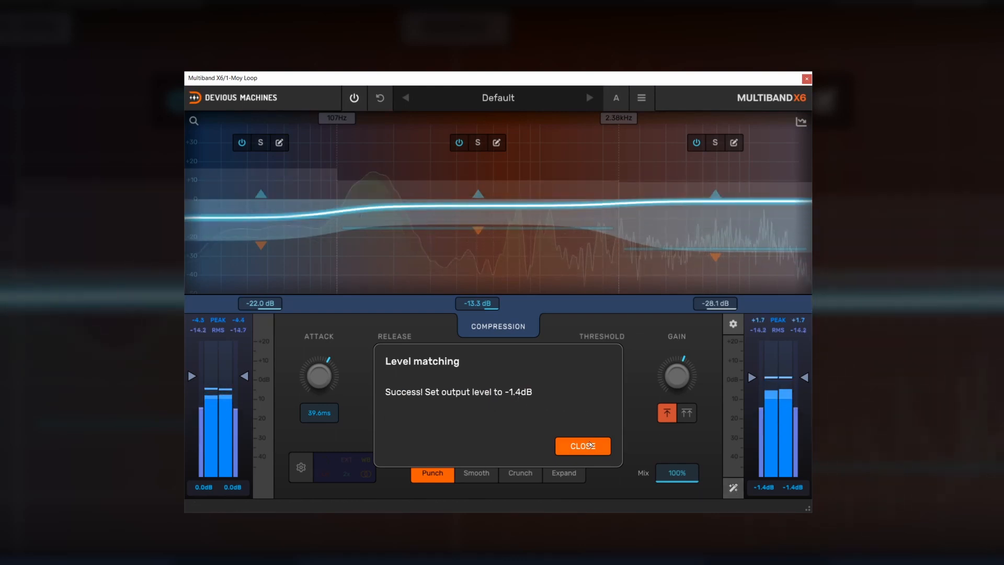
Step: Accept the level-matched -1.4 dB output and toggle power off to compare against the dry signal
left_click(581, 447)
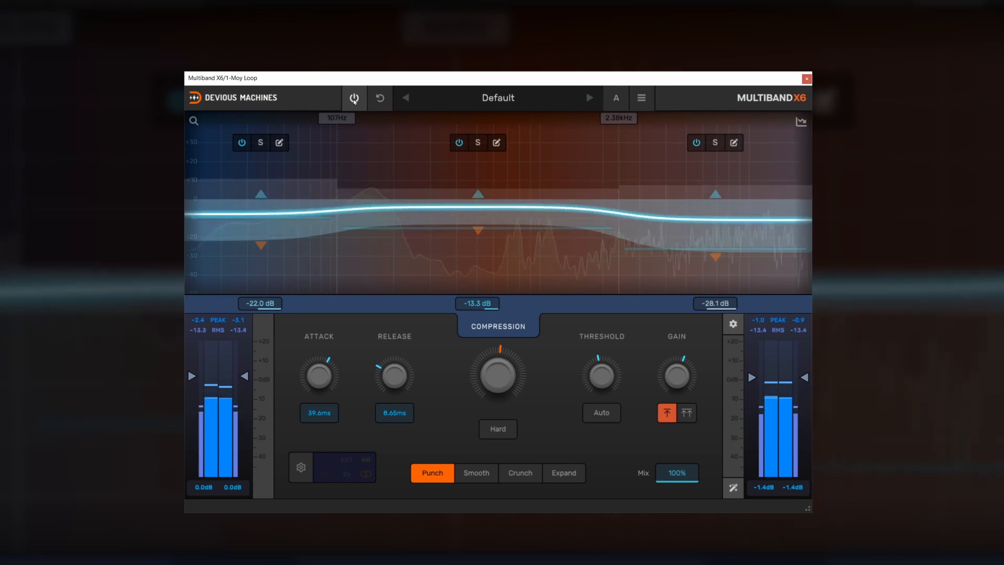
left_click(353, 97)
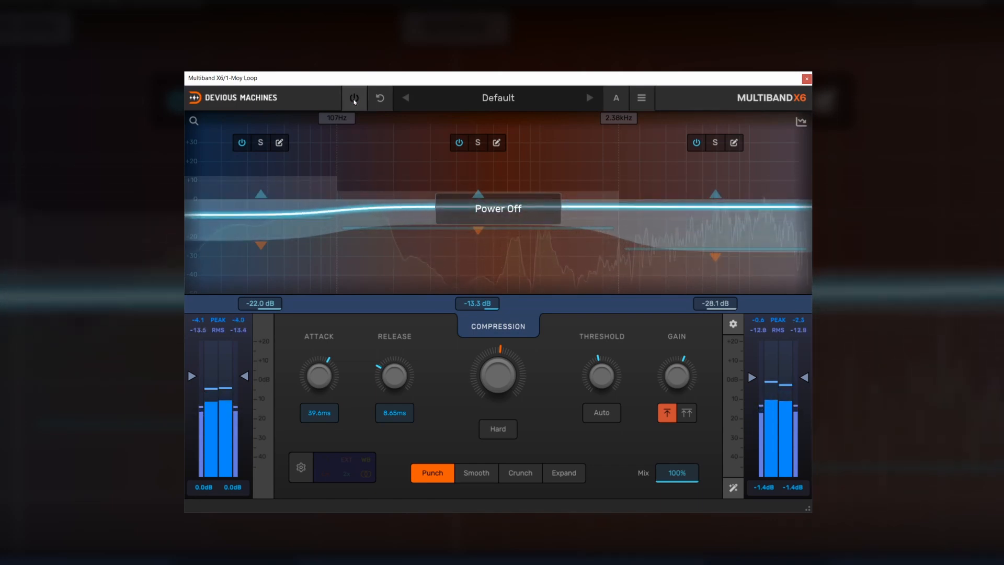
left_click(353, 98)
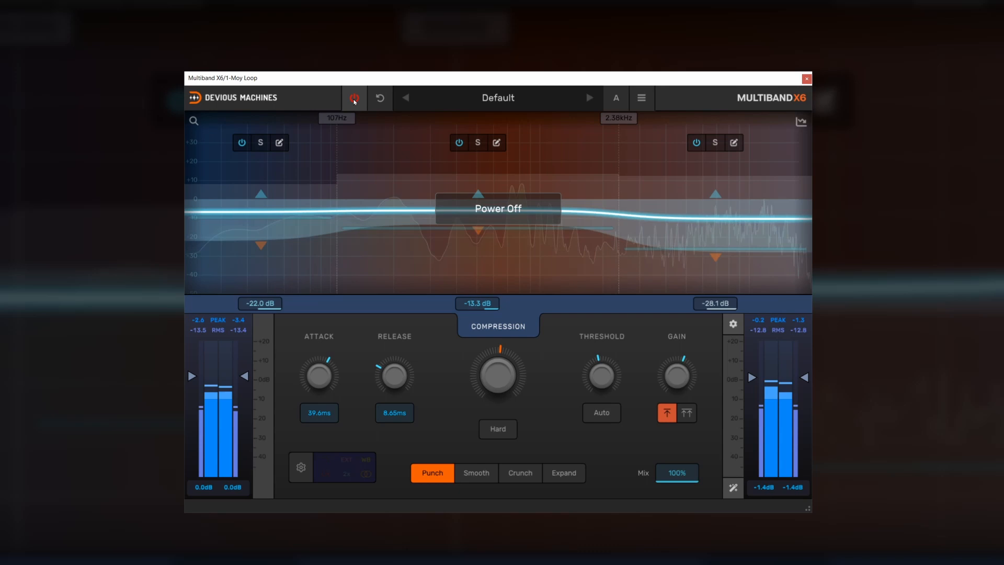